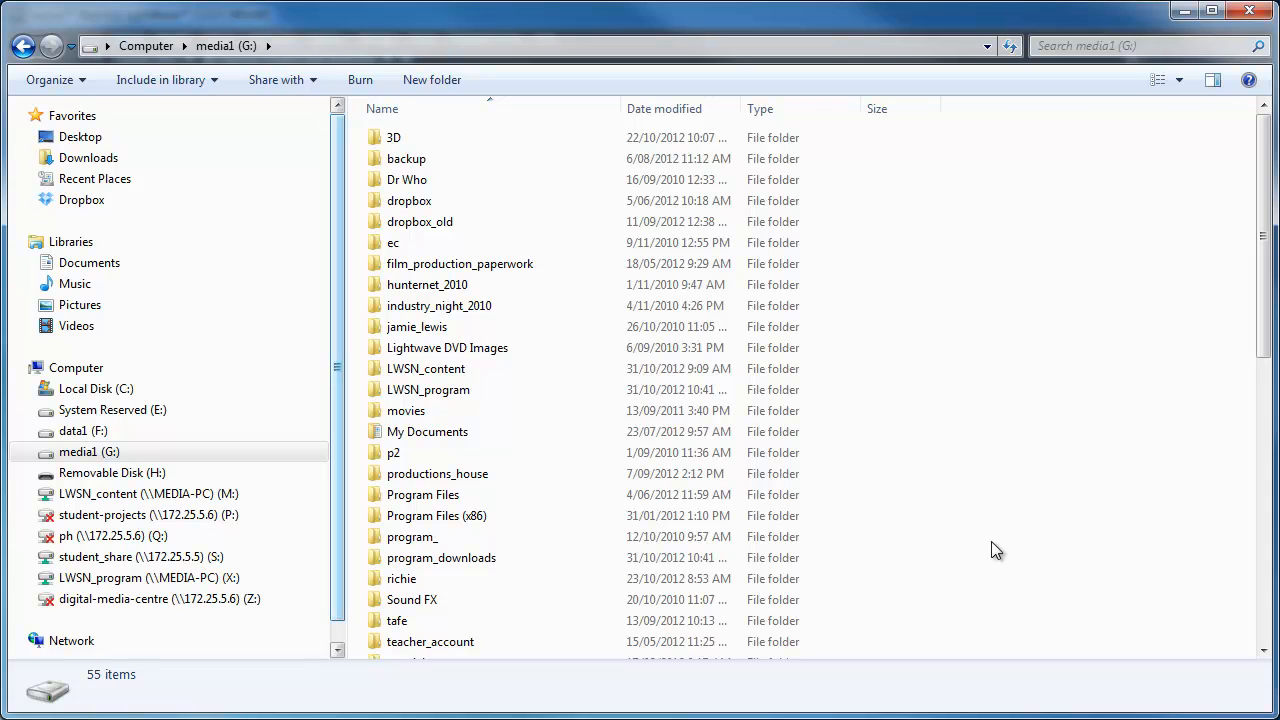
Start sharing the LWSN_content folder with specific people
left_click(88, 452)
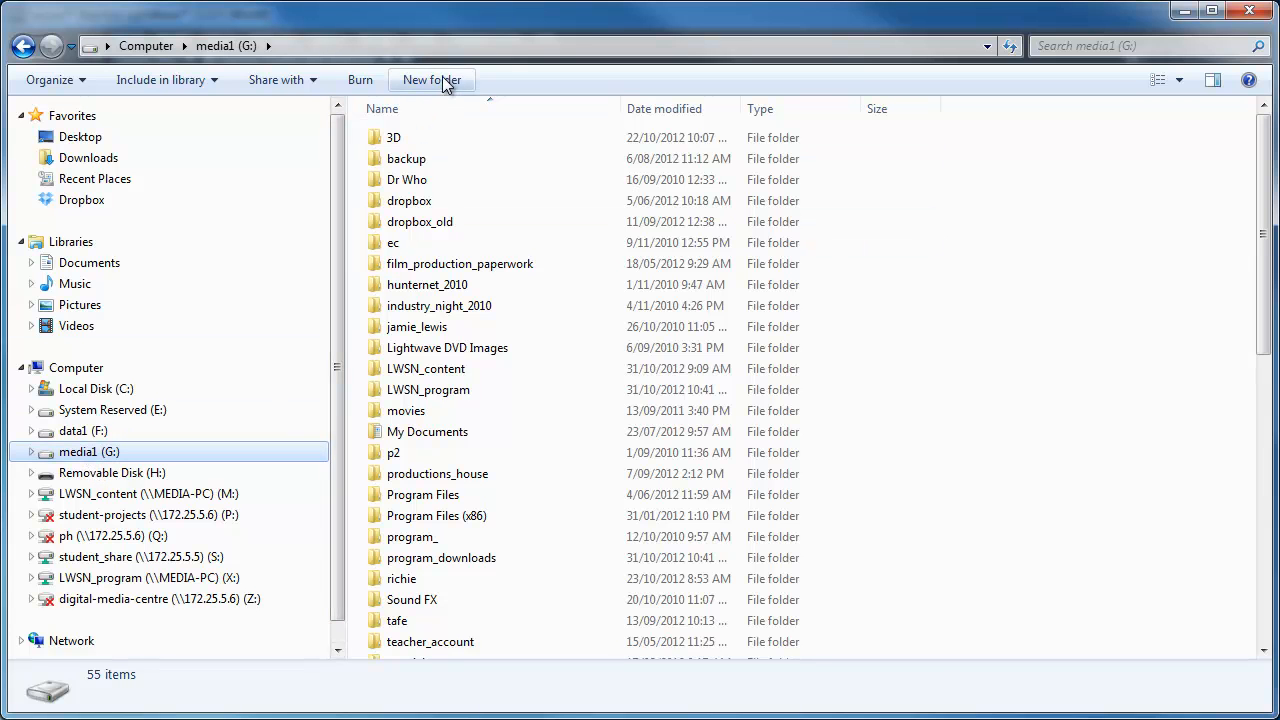
left_click(432, 80)
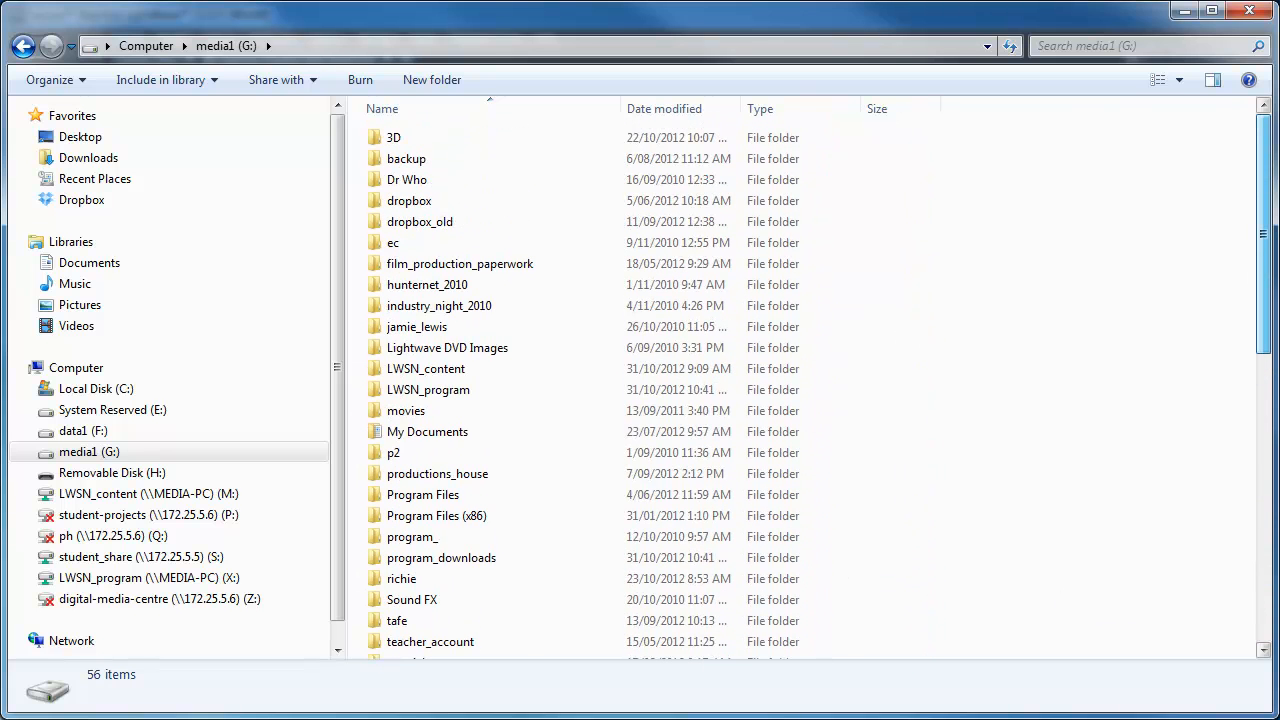
mouse_move(426, 368)
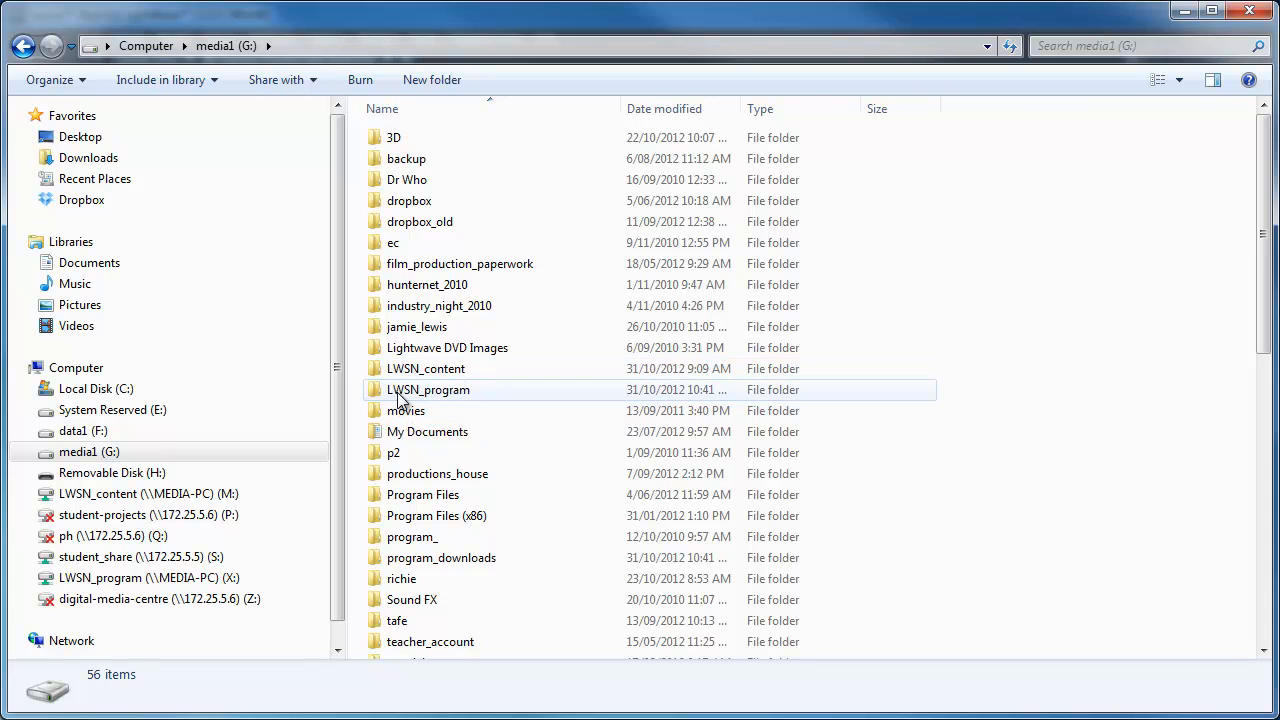
mouse_move(452, 408)
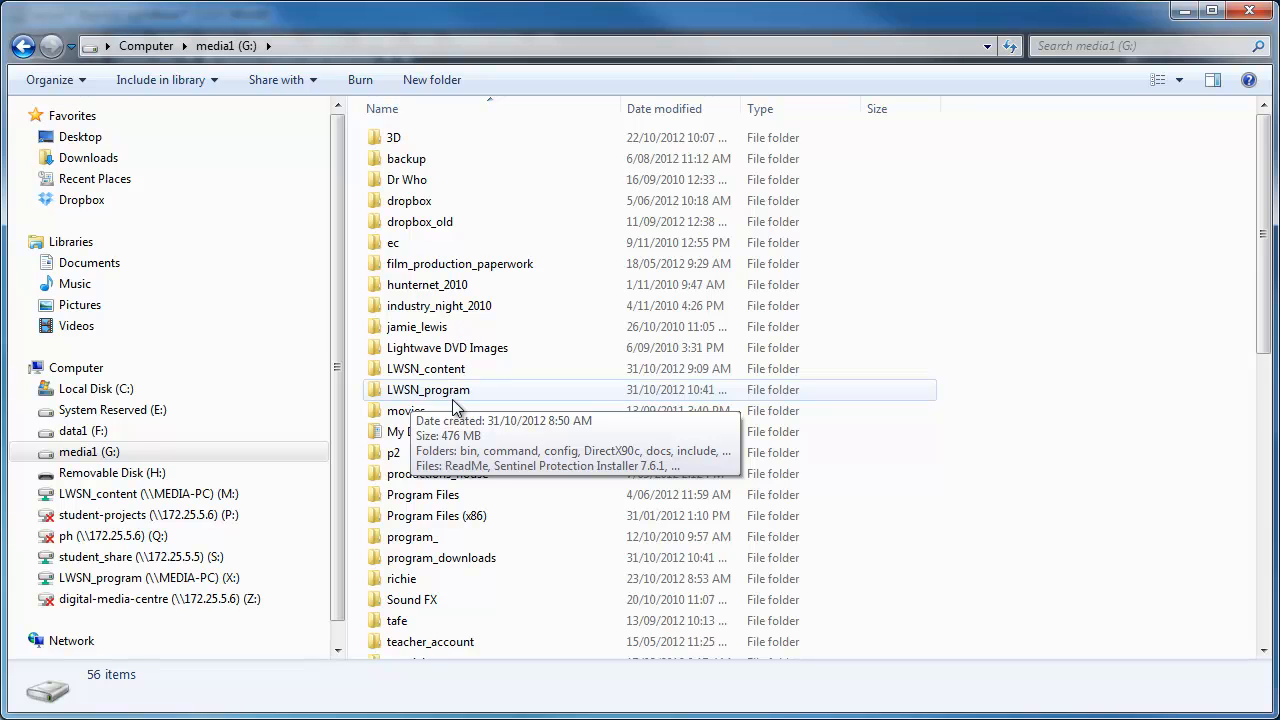
mouse_move(396, 378)
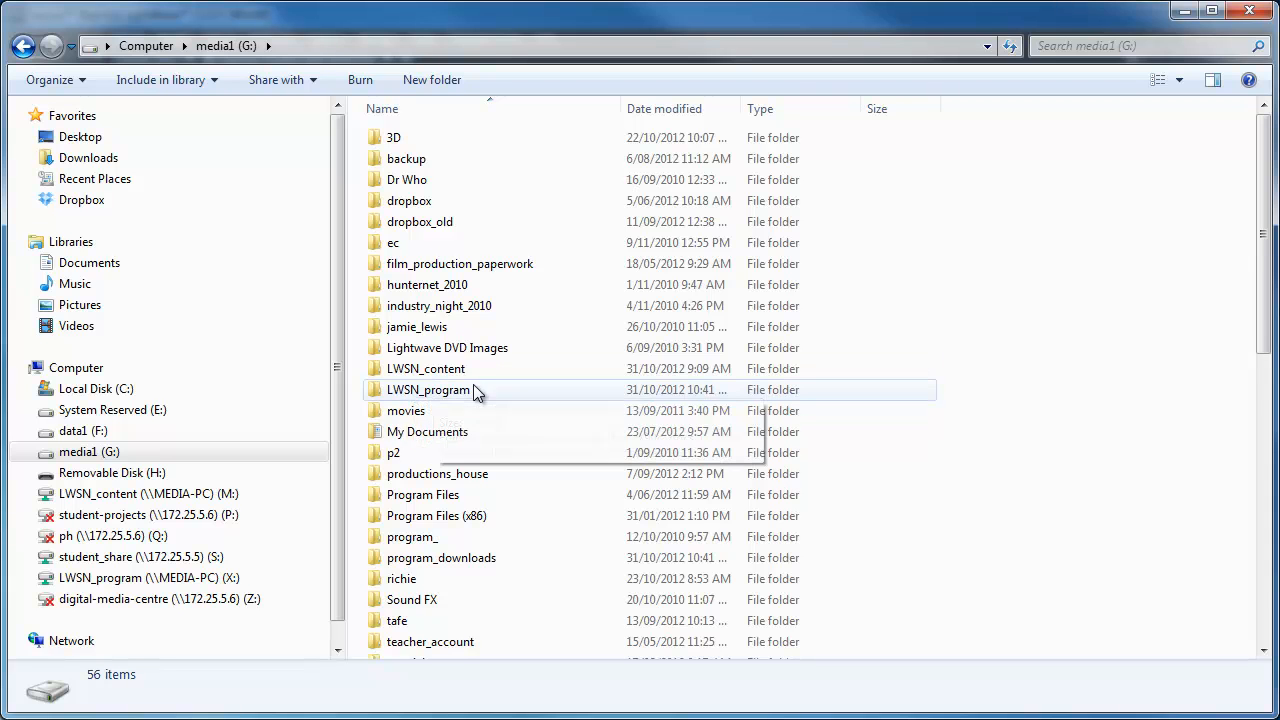
mouse_move(464, 388)
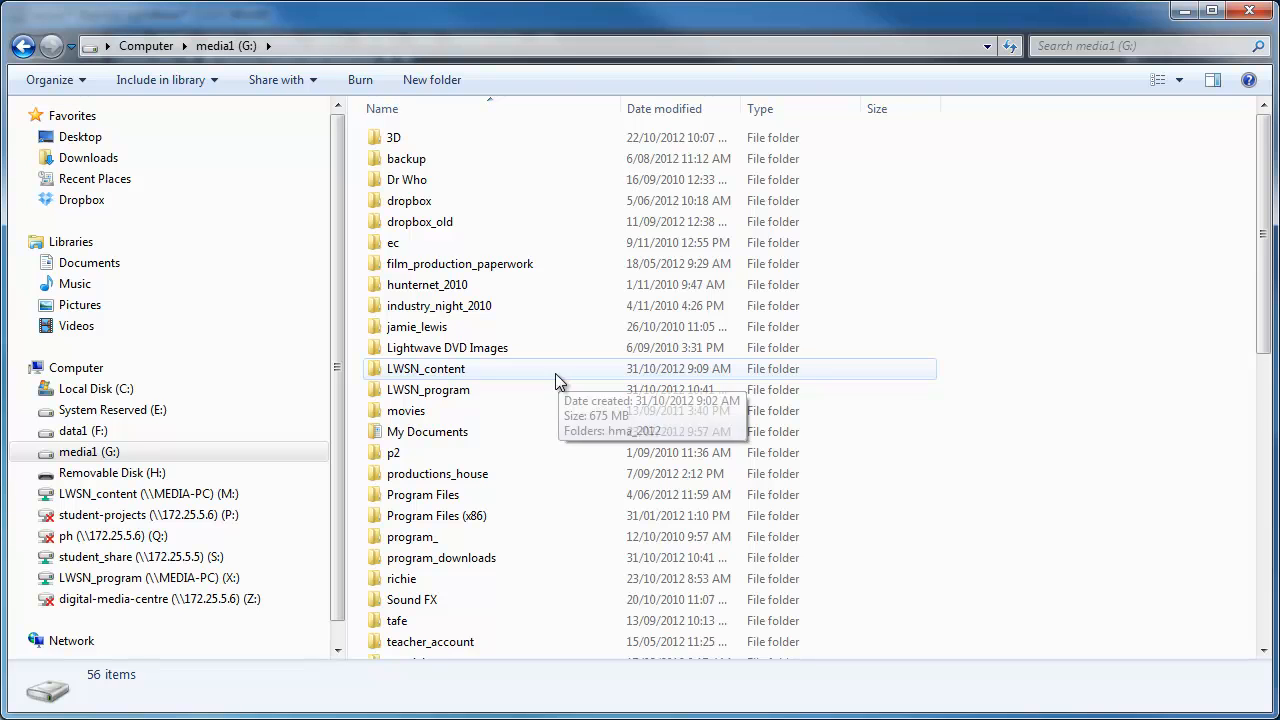
mouse_move(482, 388)
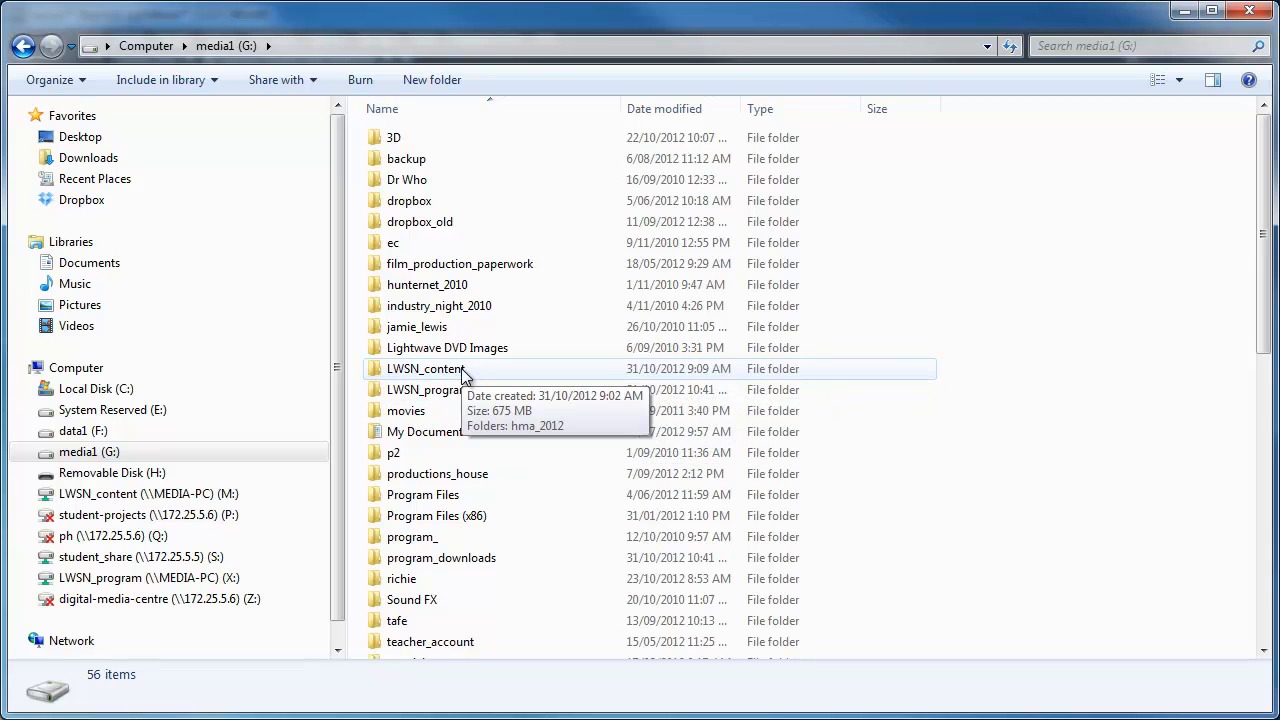
mouse_move(440, 378)
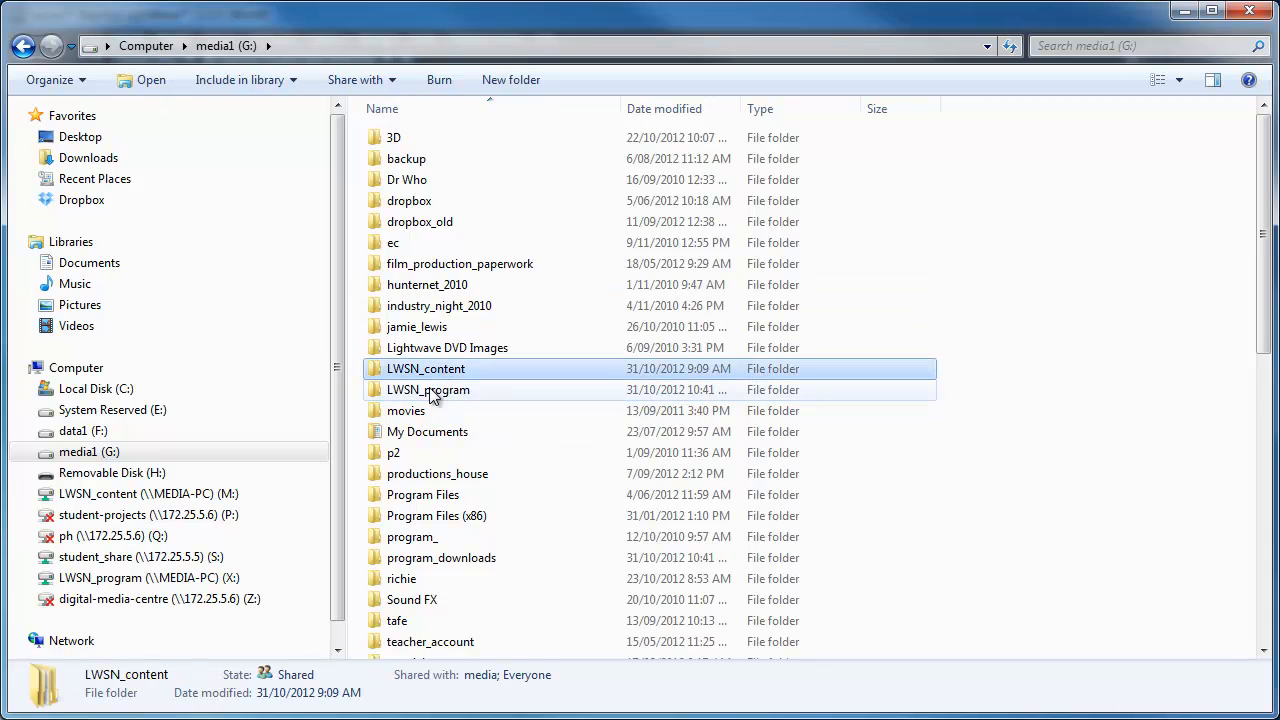
right_click(424, 368)
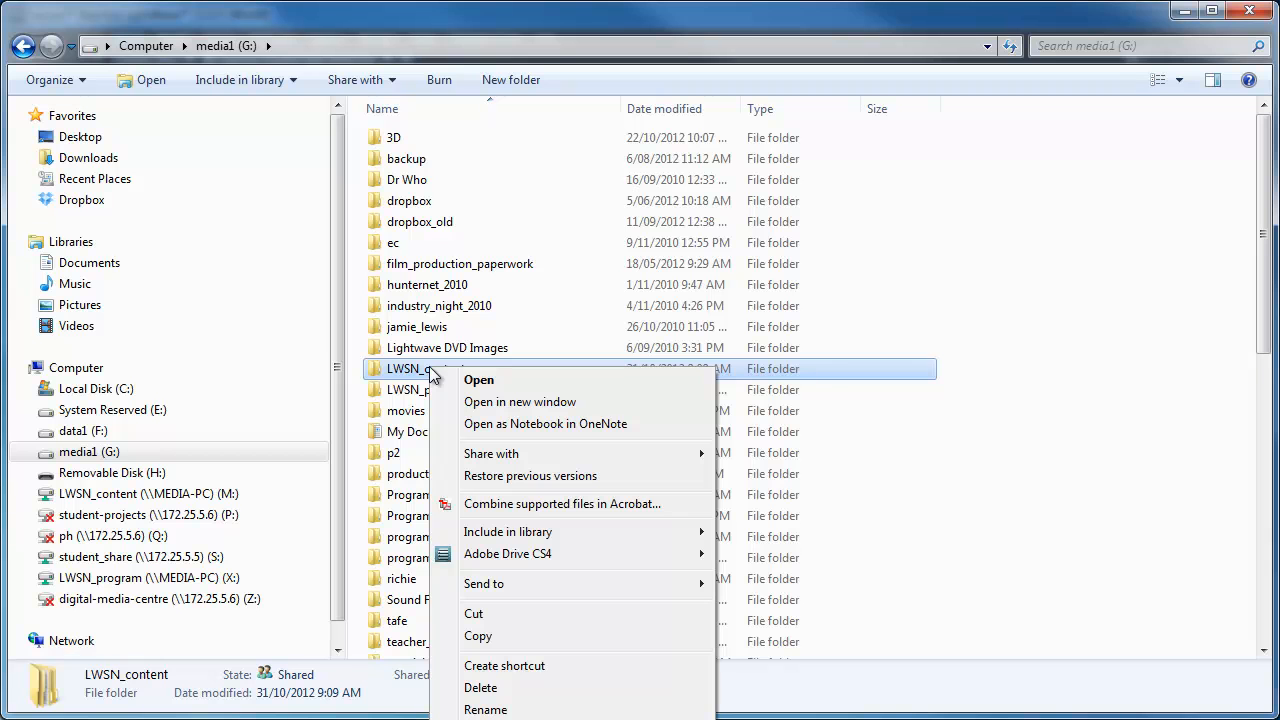
mouse_move(492, 452)
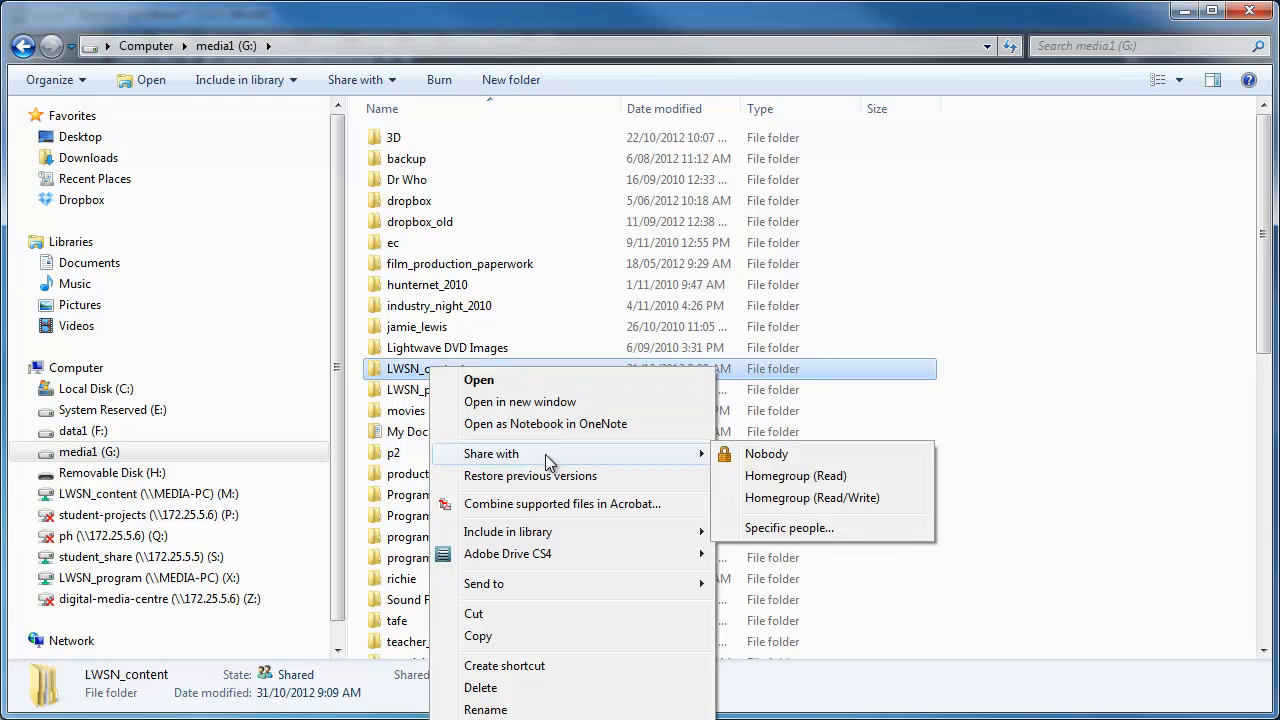
left_click(788, 528)
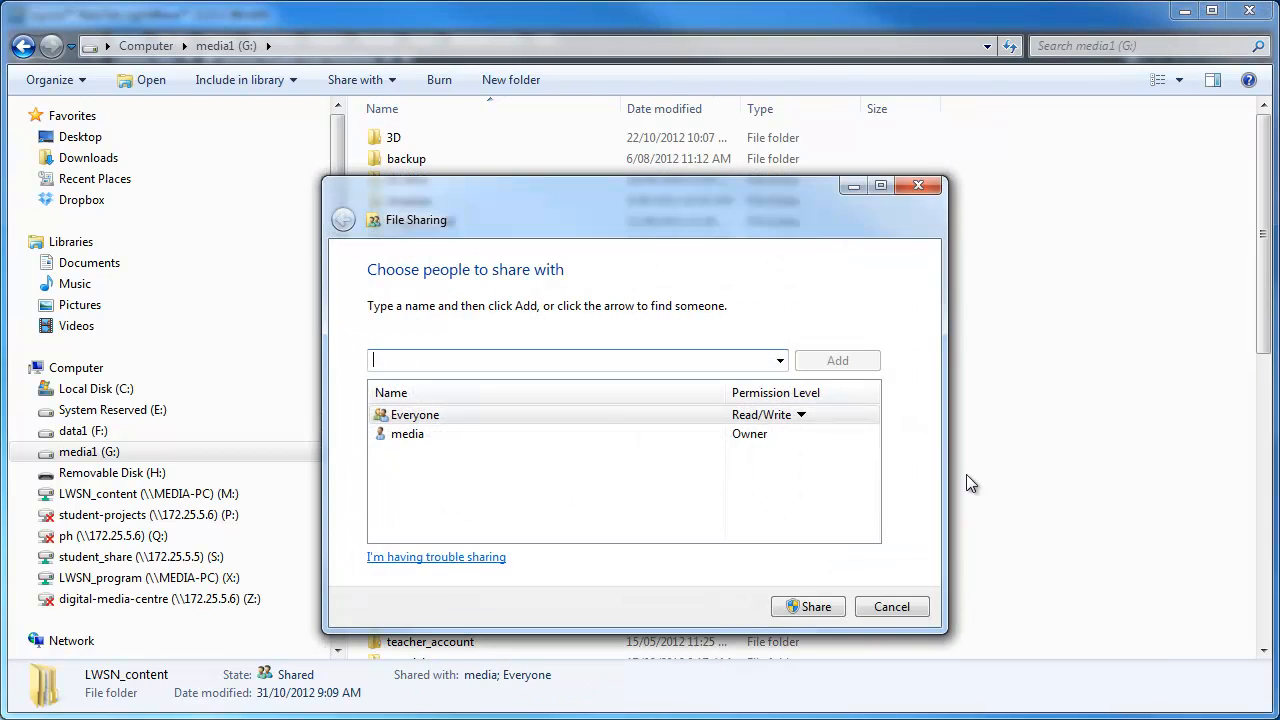
Add Everyone to the share with Read/Write permission
left_click(780, 360)
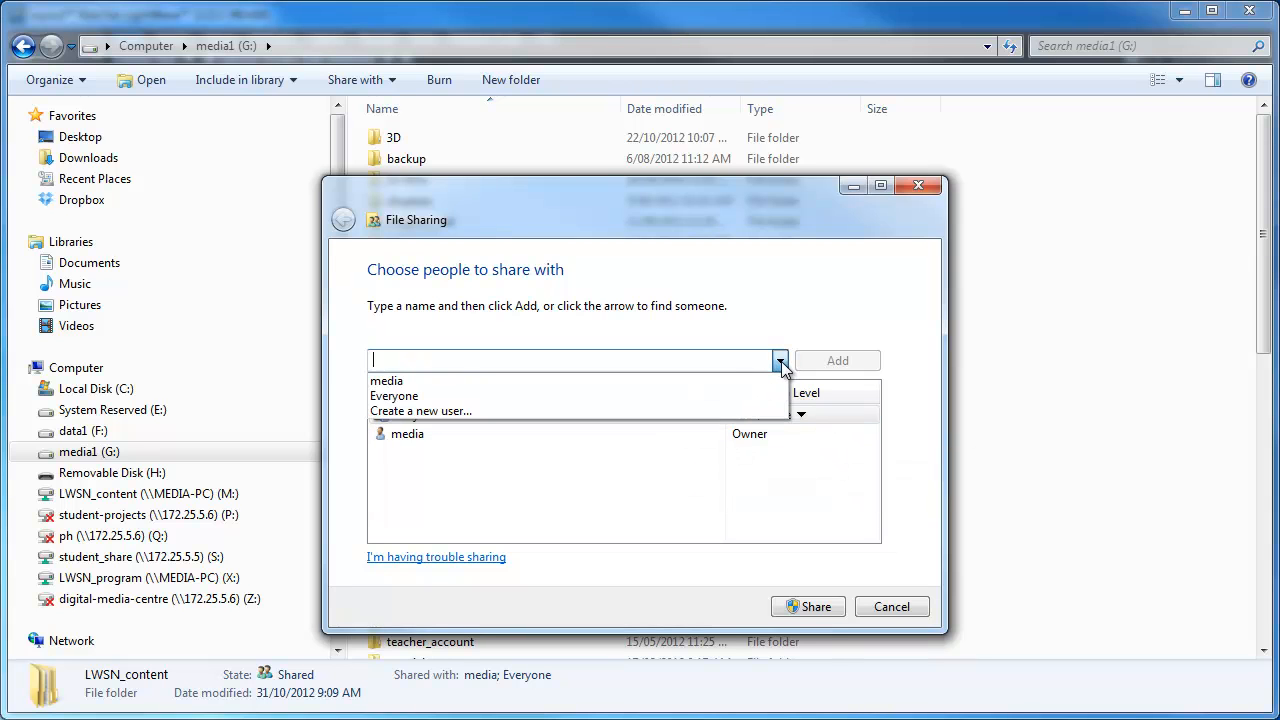
mouse_move(420, 412)
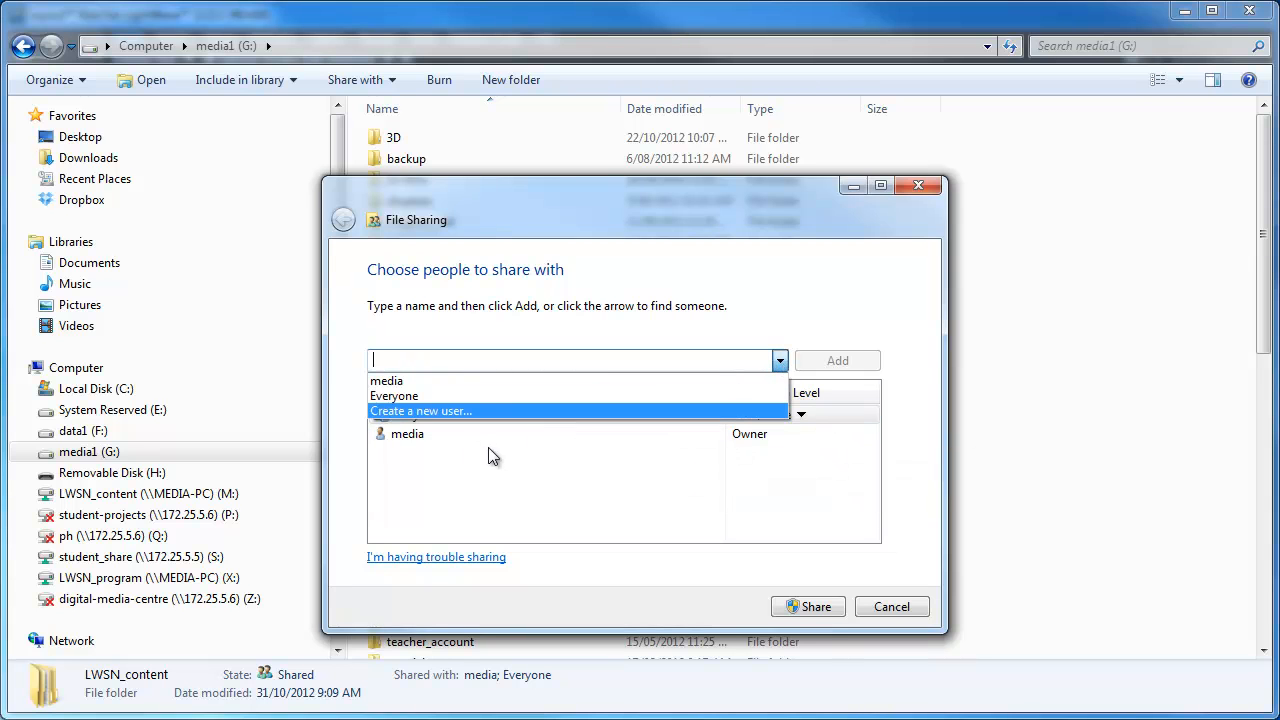
left_click(394, 396)
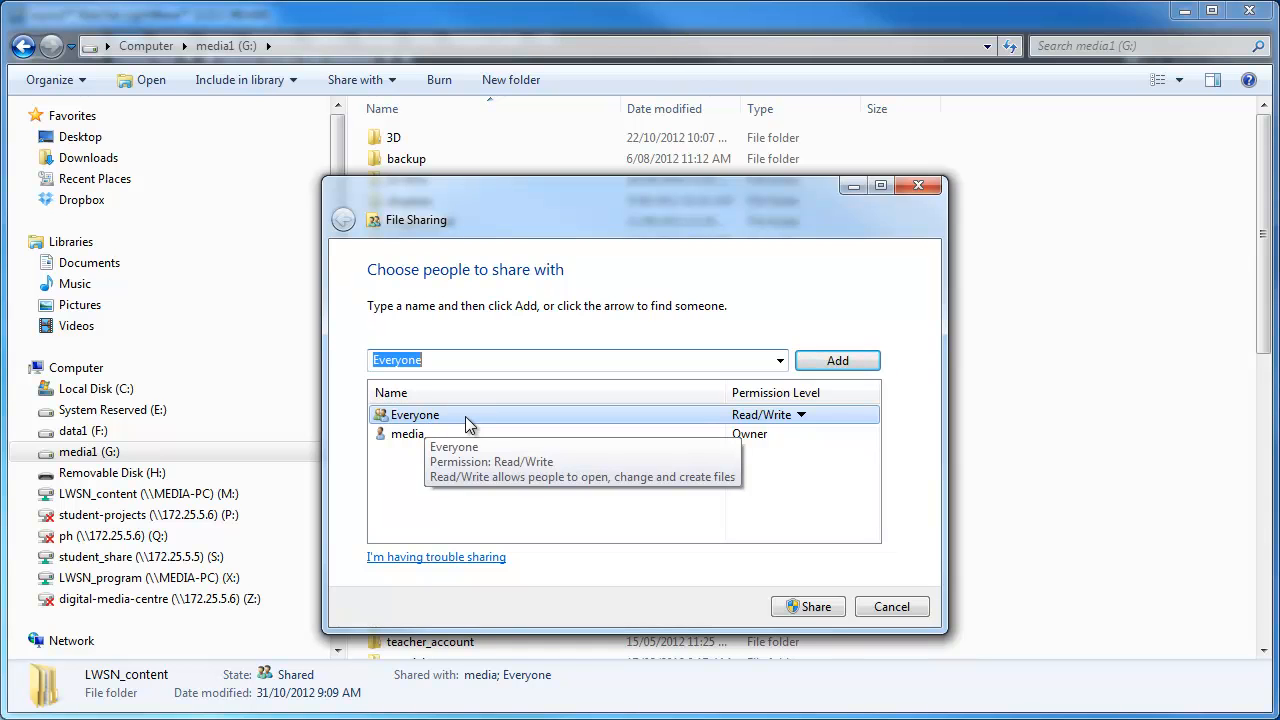
mouse_move(804, 418)
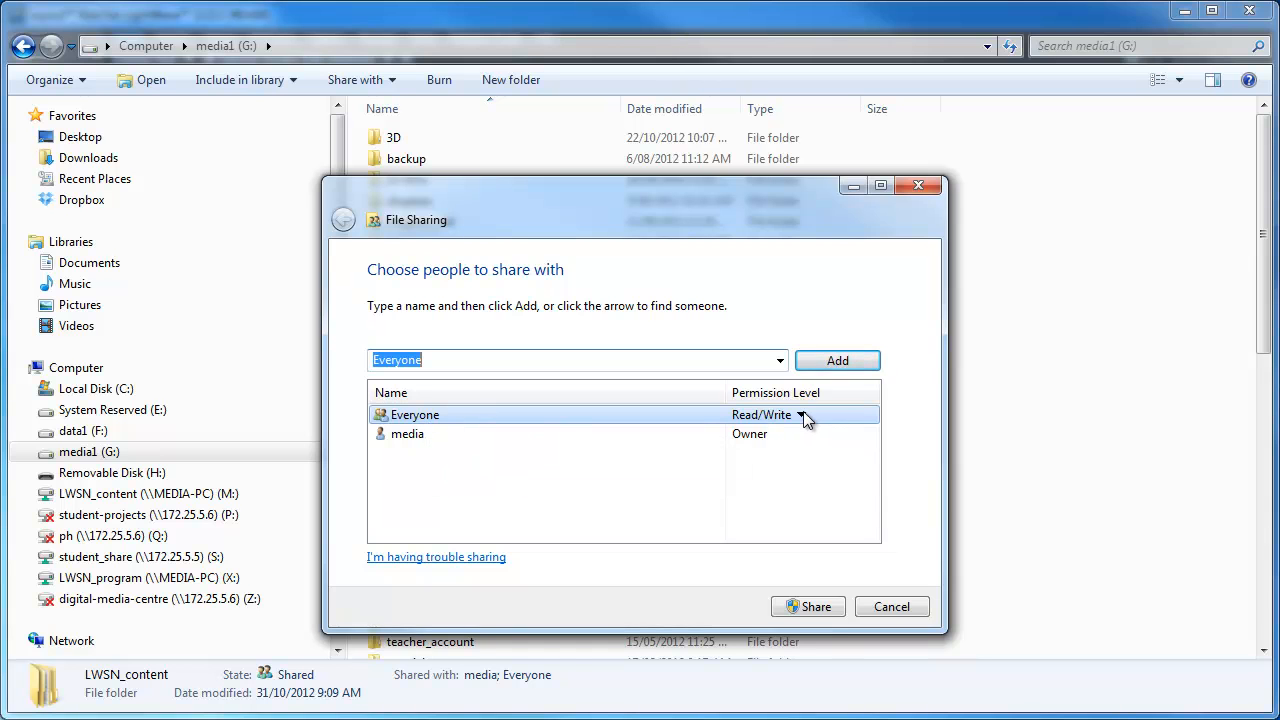
left_click(800, 414)
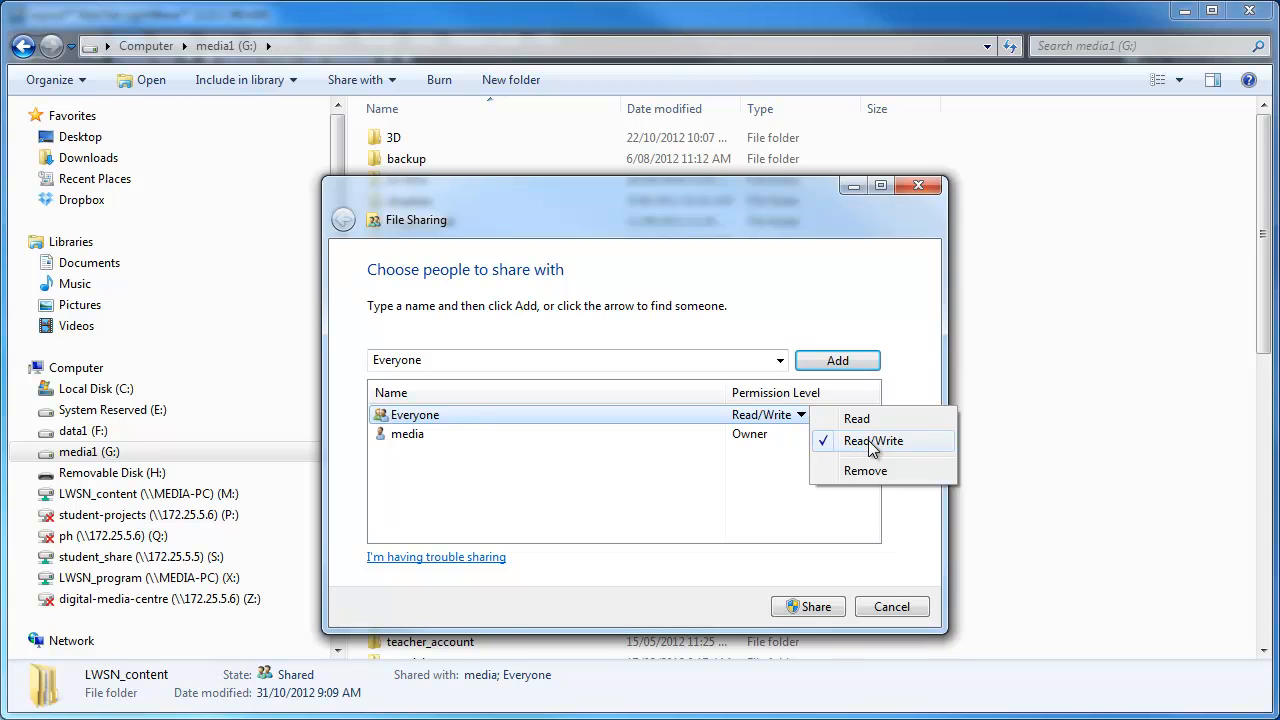
left_click(872, 442)
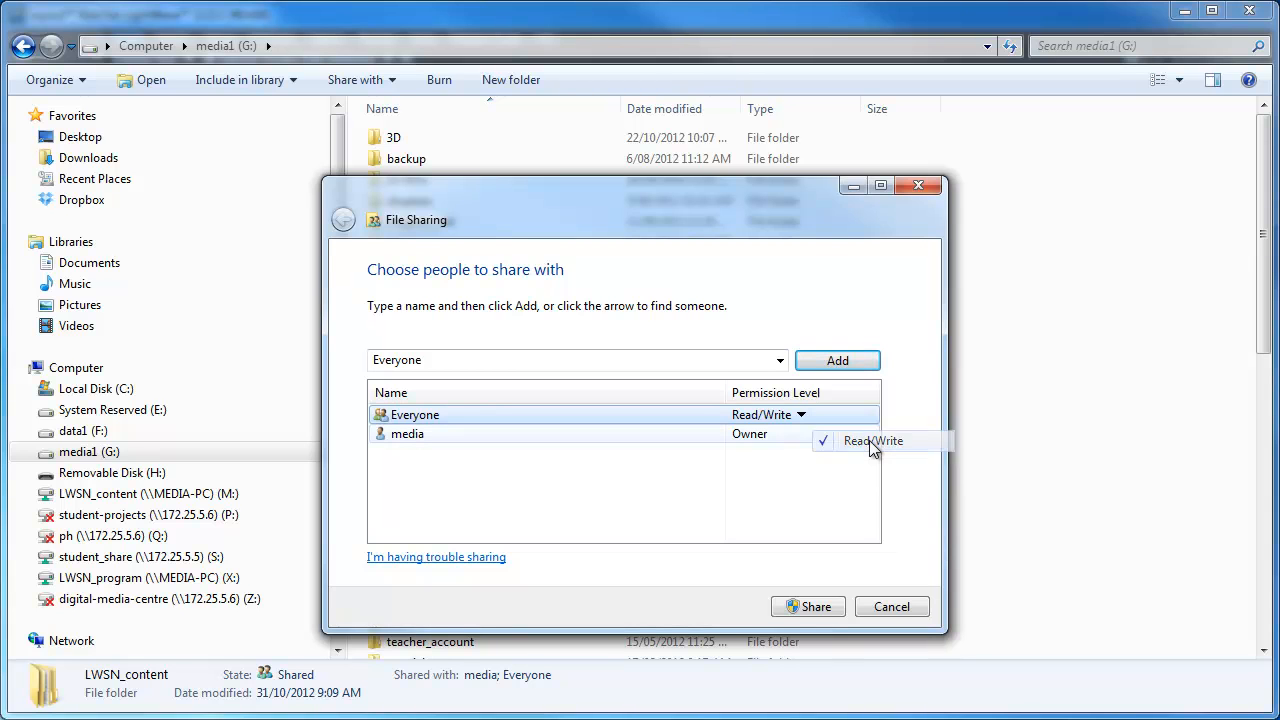
left_click(872, 442)
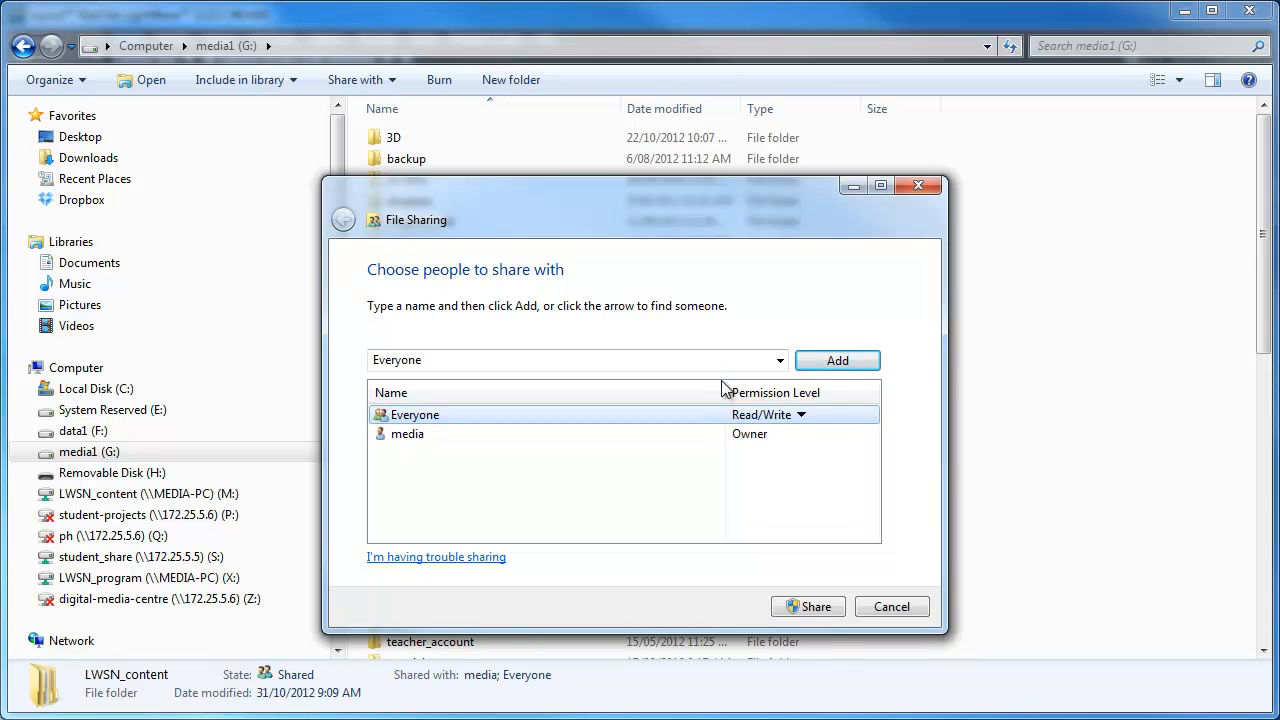
mouse_move(856, 624)
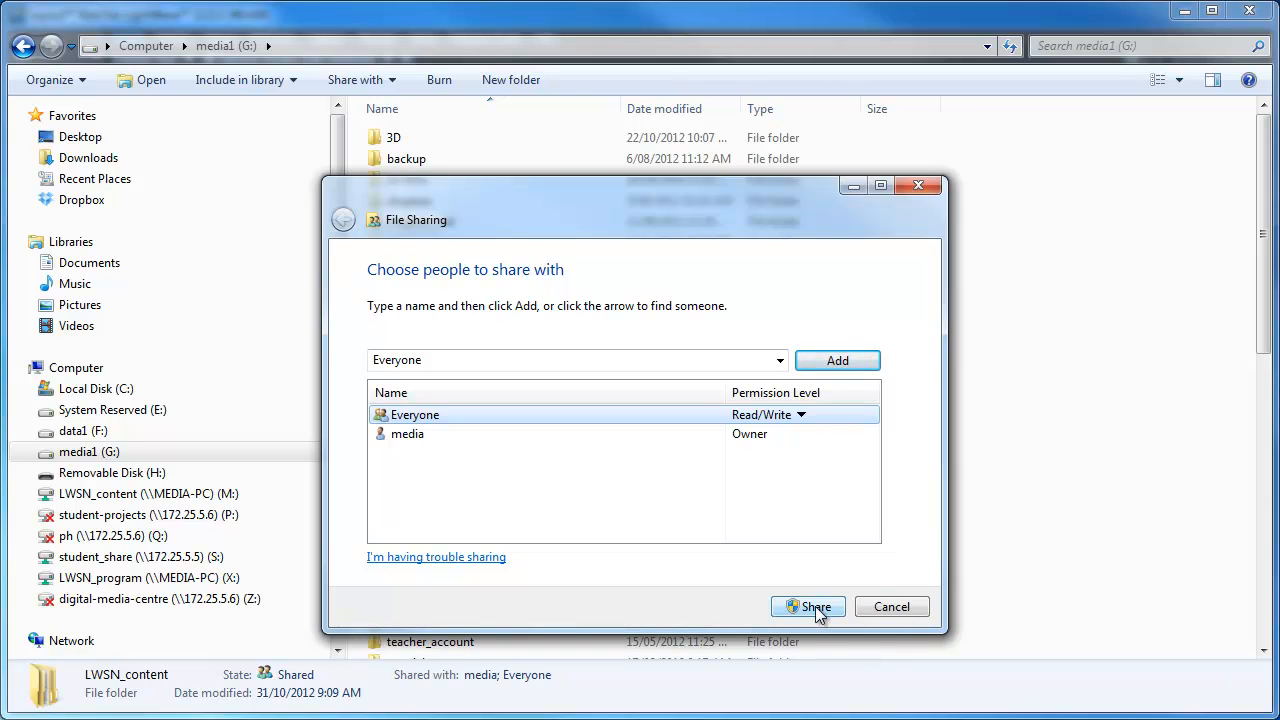
mouse_move(916, 186)
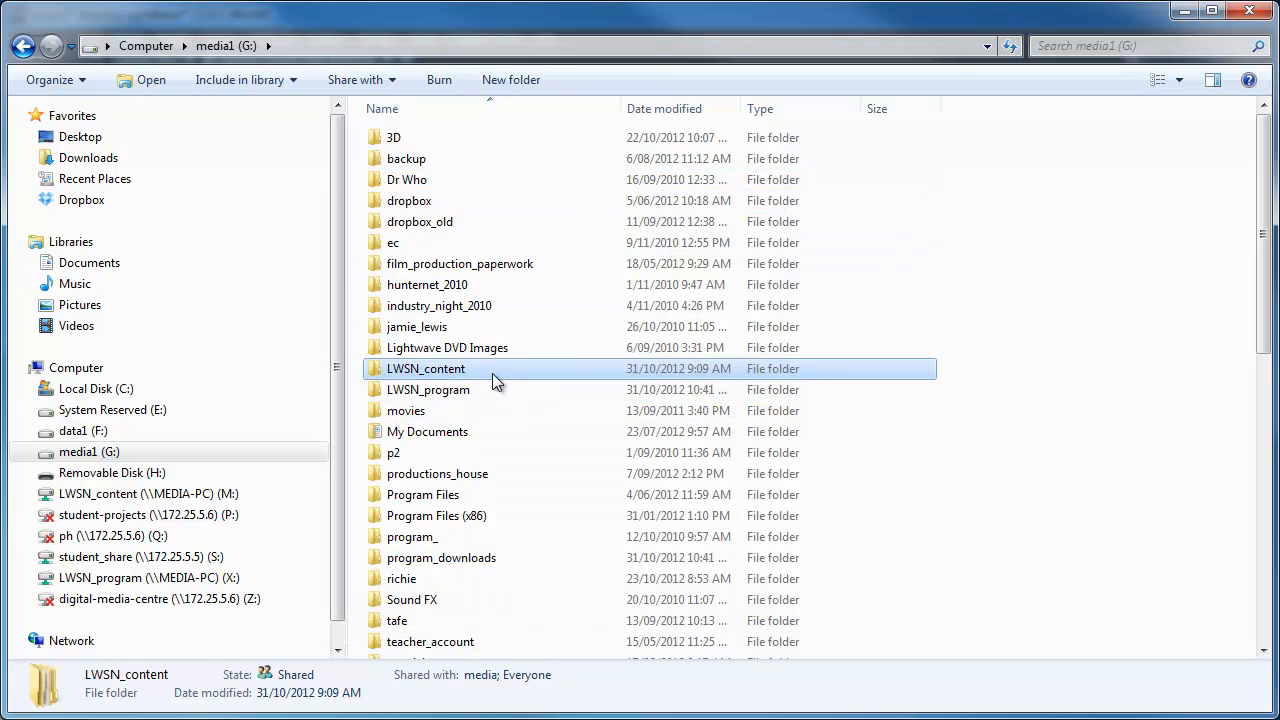
right_click(428, 388)
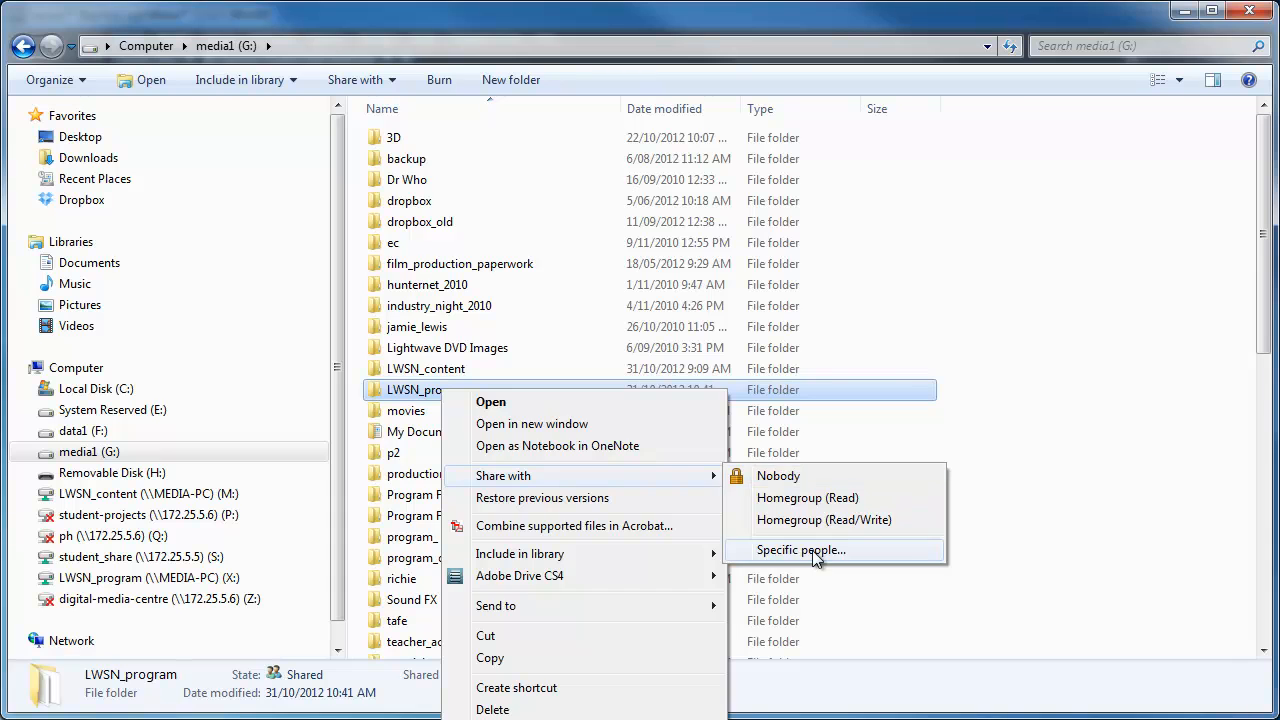
left_click(800, 550)
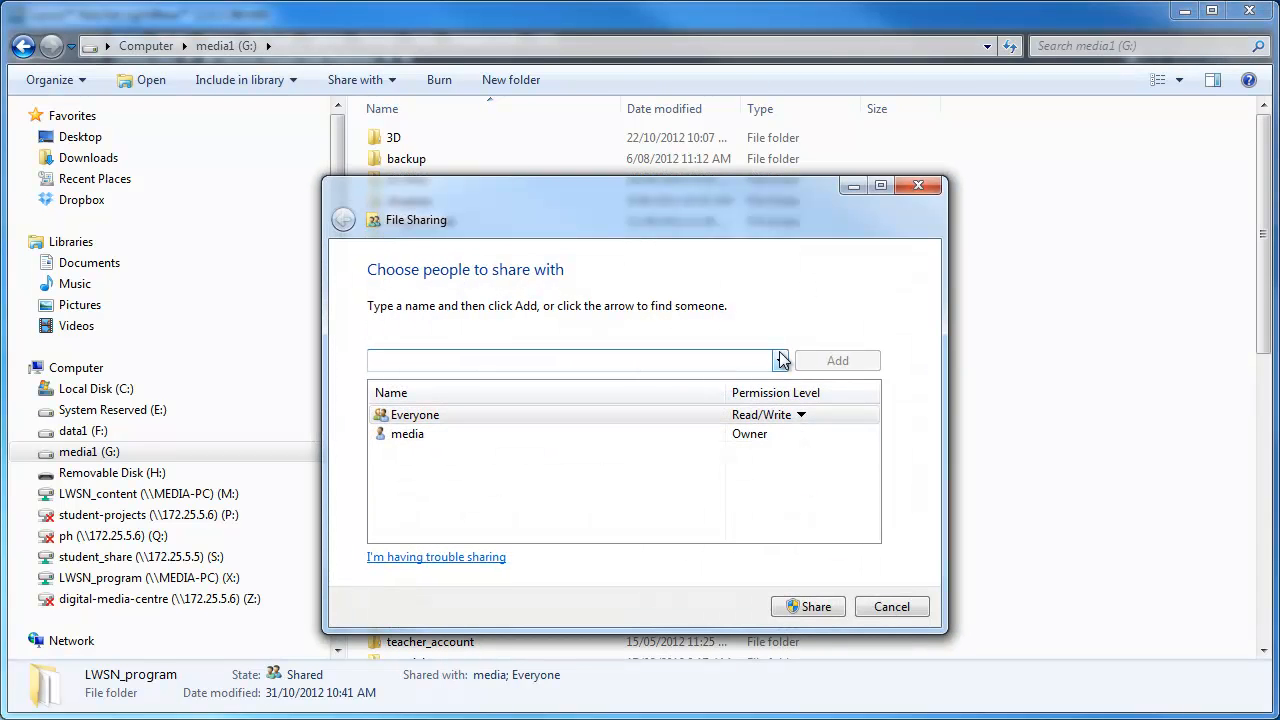
left_click(780, 360)
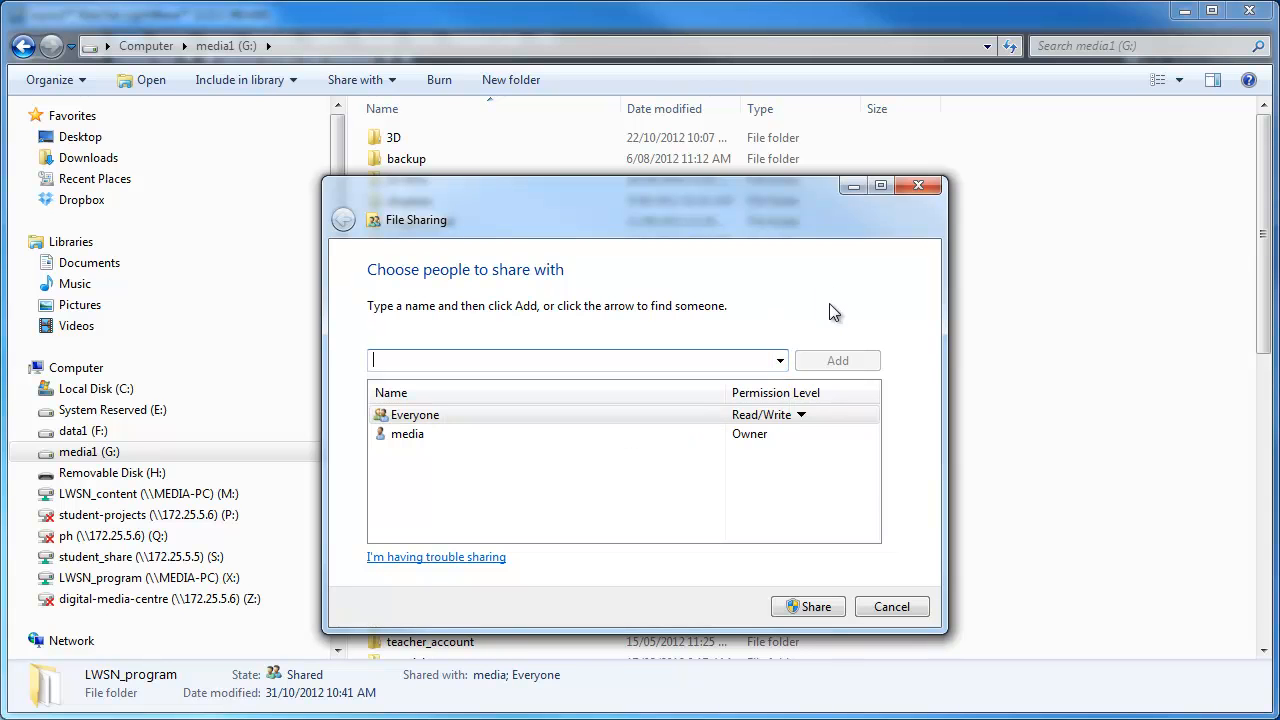
mouse_move(796, 374)
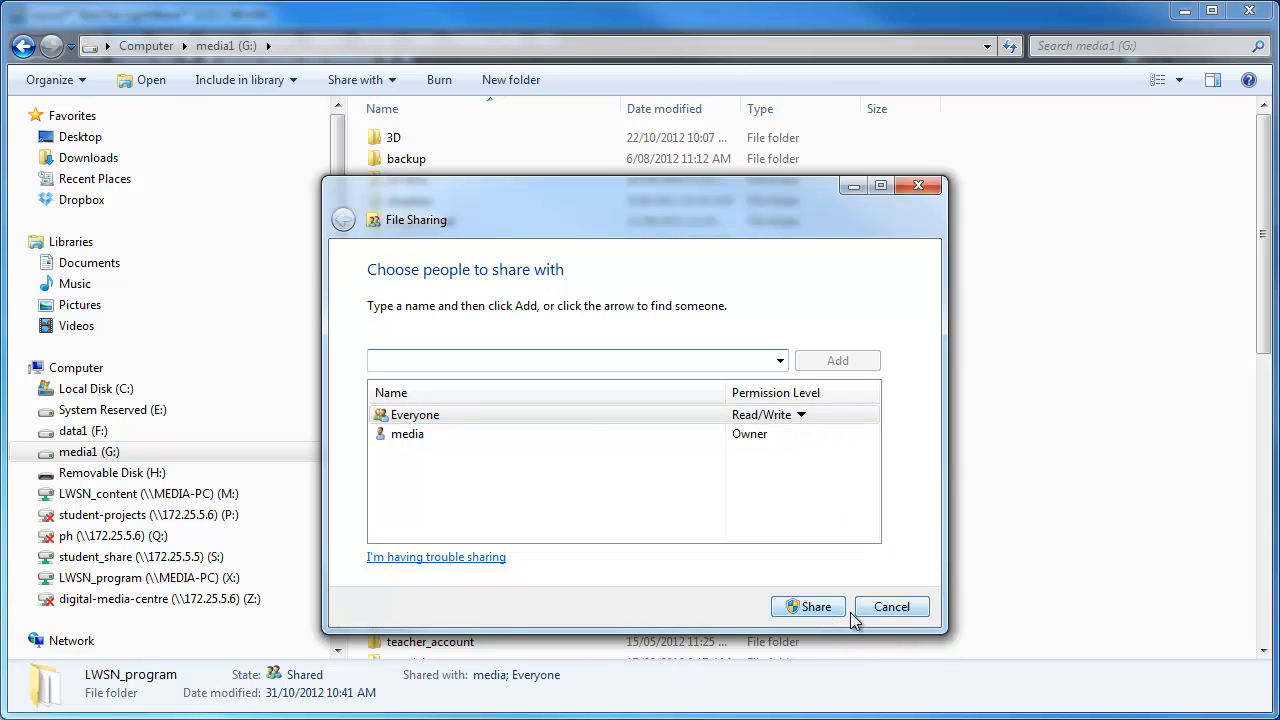
mouse_move(944, 220)
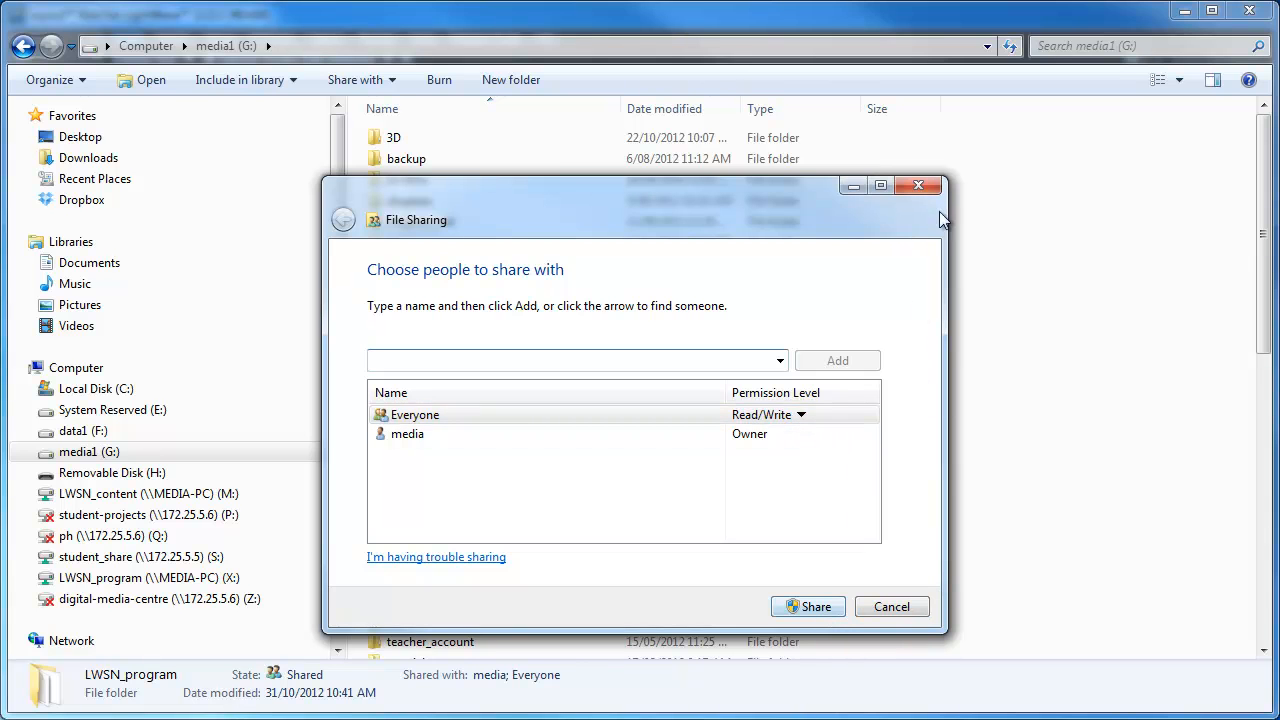
left_click(892, 606)
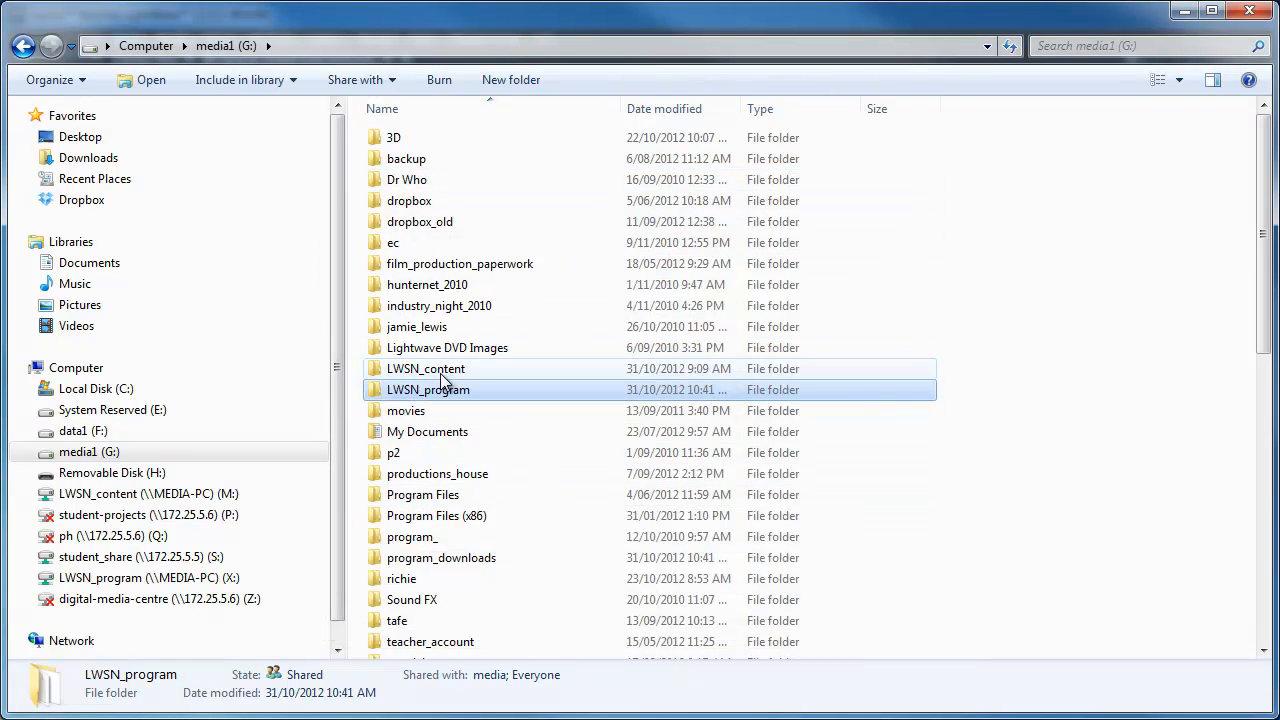
mouse_move(450, 376)
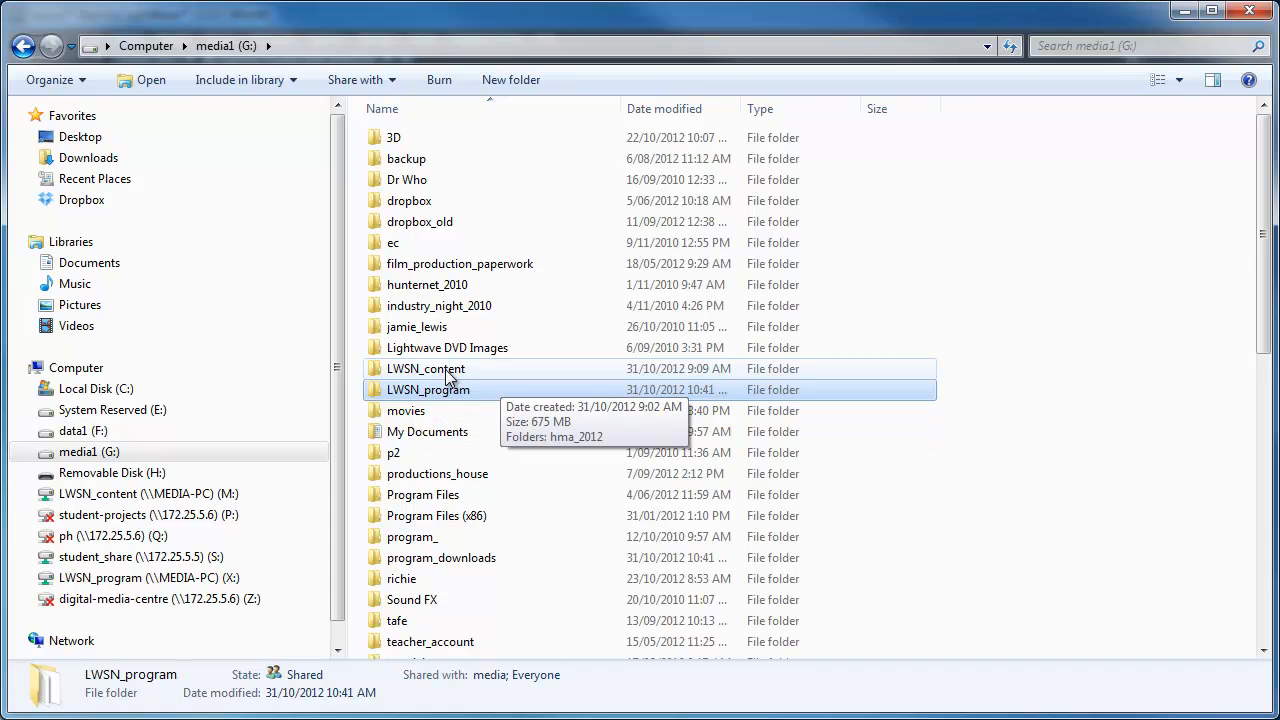
left_click(146, 44)
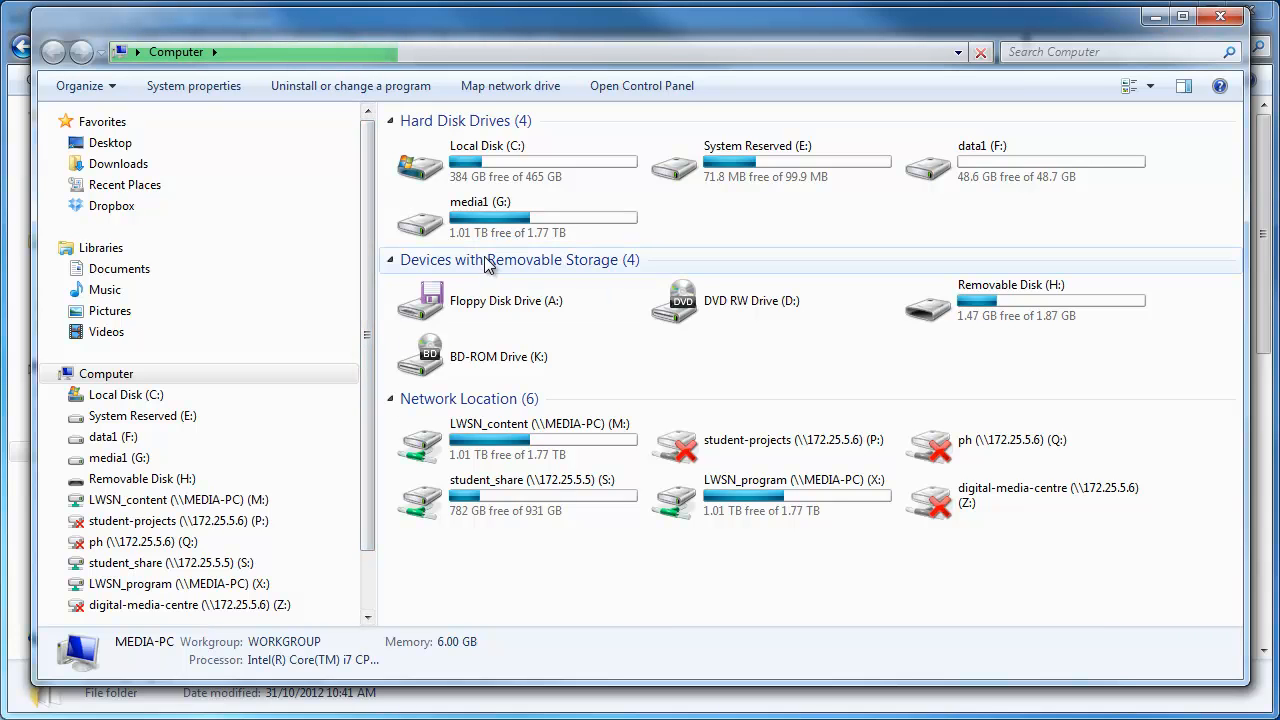
mouse_move(510, 84)
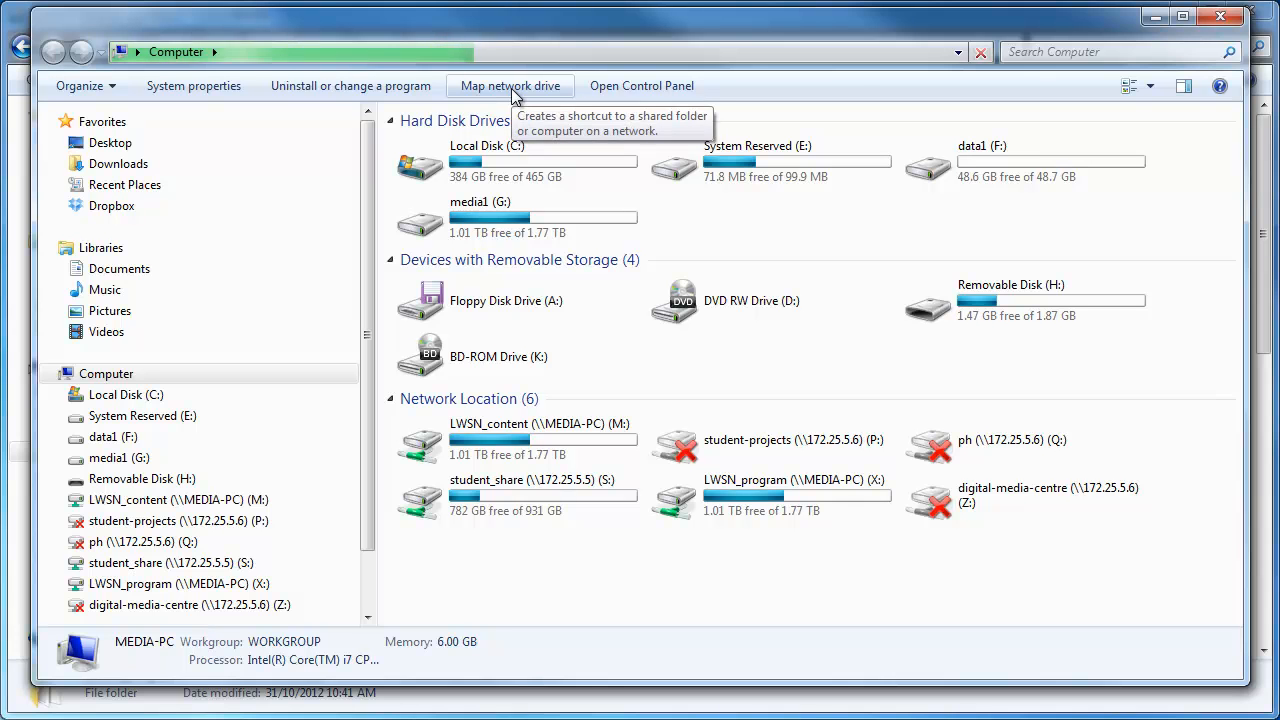
Start the Map Network Drive wizard from Computer view
left_click(510, 84)
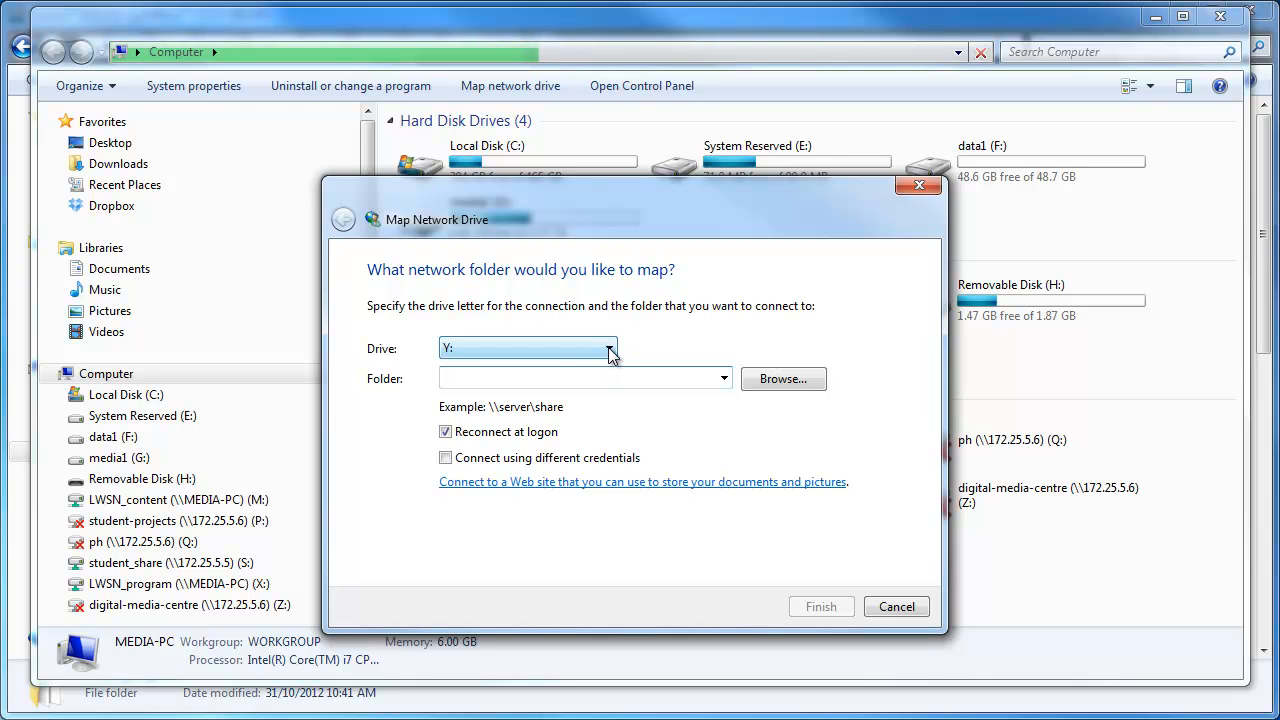
Choose drive letter X:, linked to \\MEDIA-PC\LWSN_program, for the mapping
left_click(608, 348)
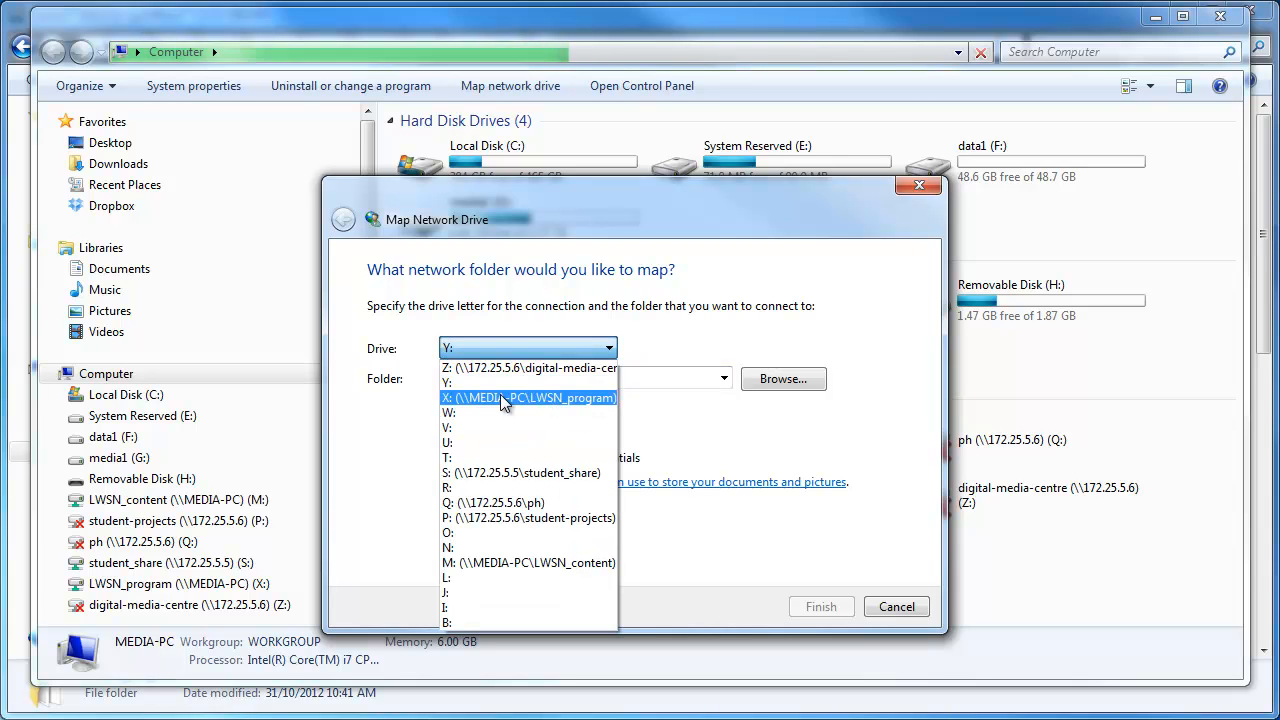
mouse_move(562, 408)
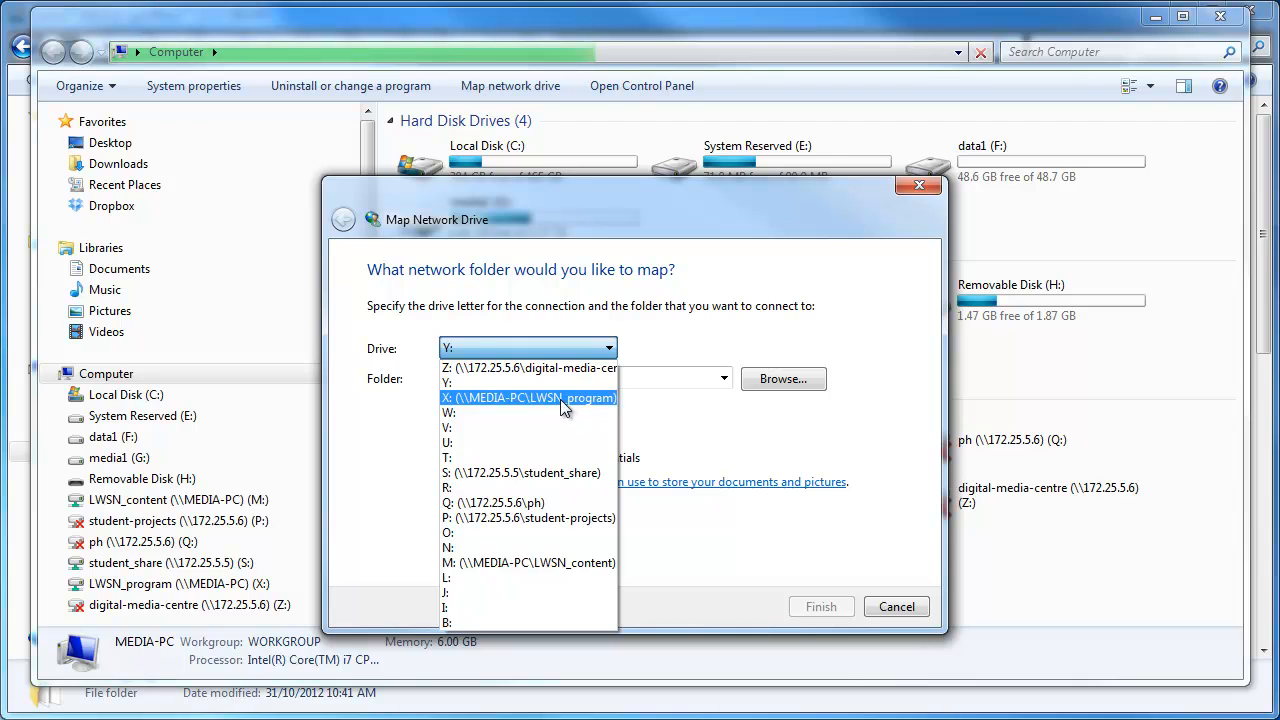
left_click(528, 396)
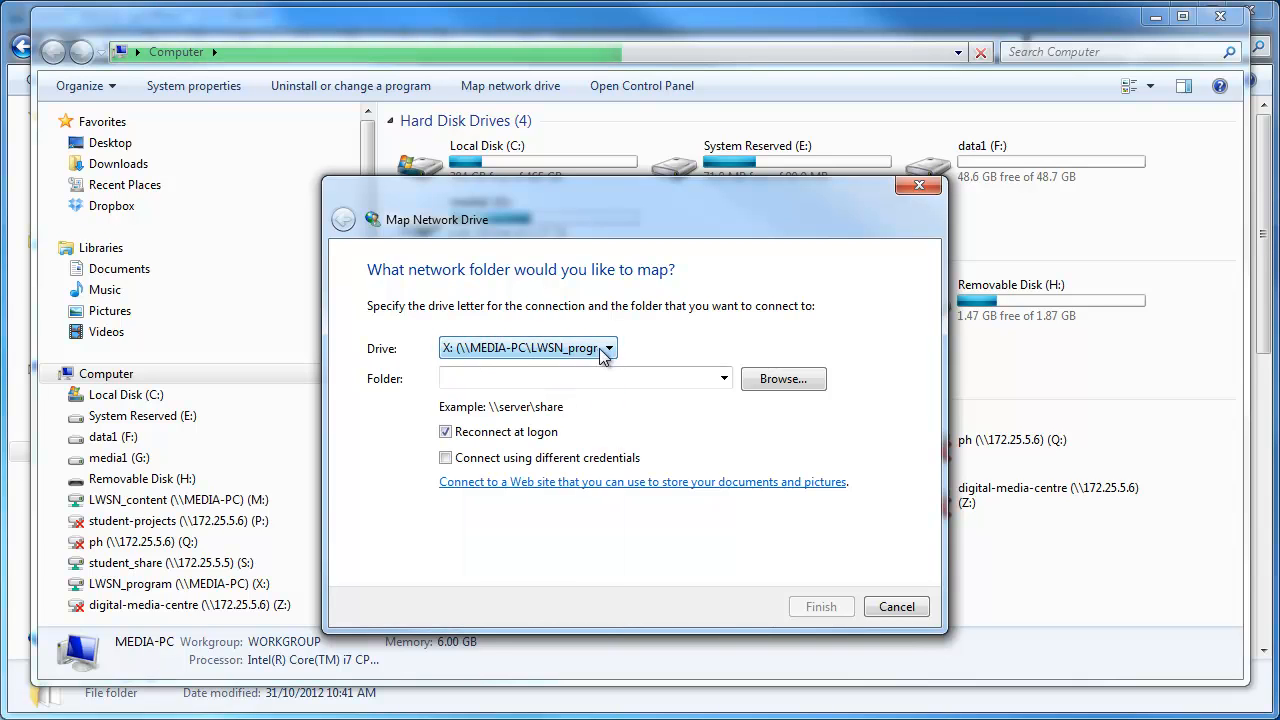
left_click(608, 348)
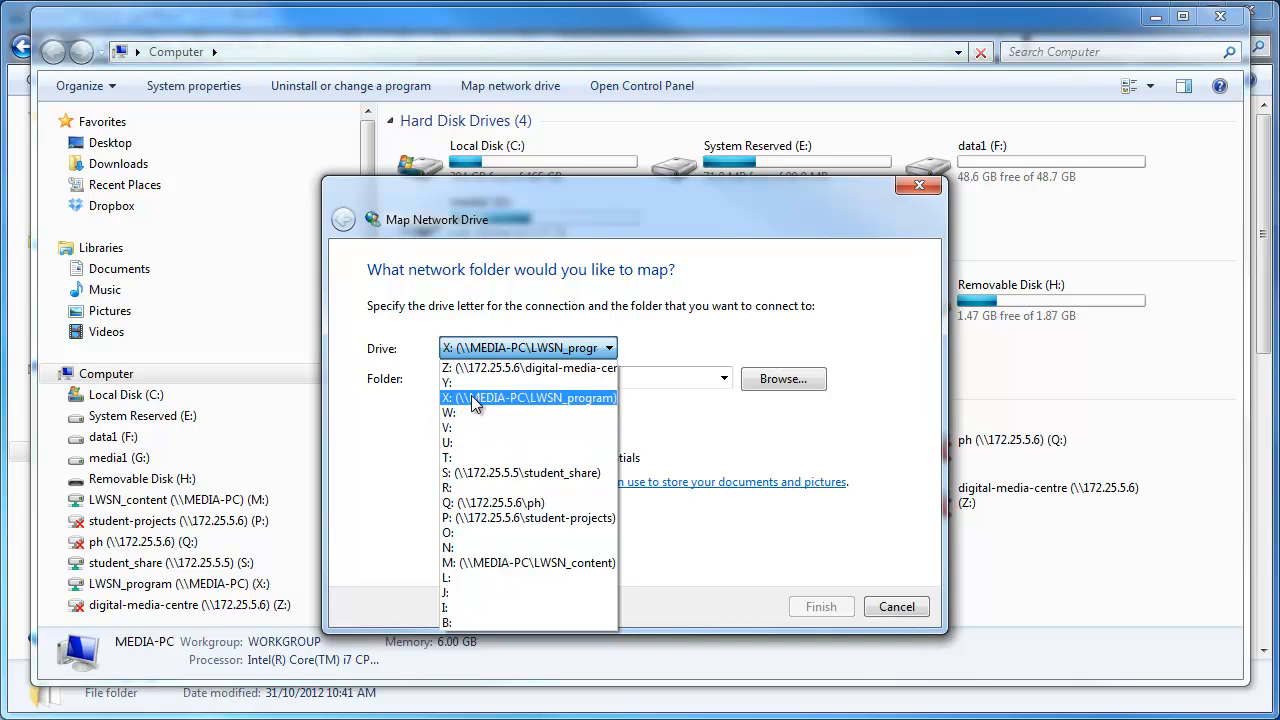
left_click(528, 396)
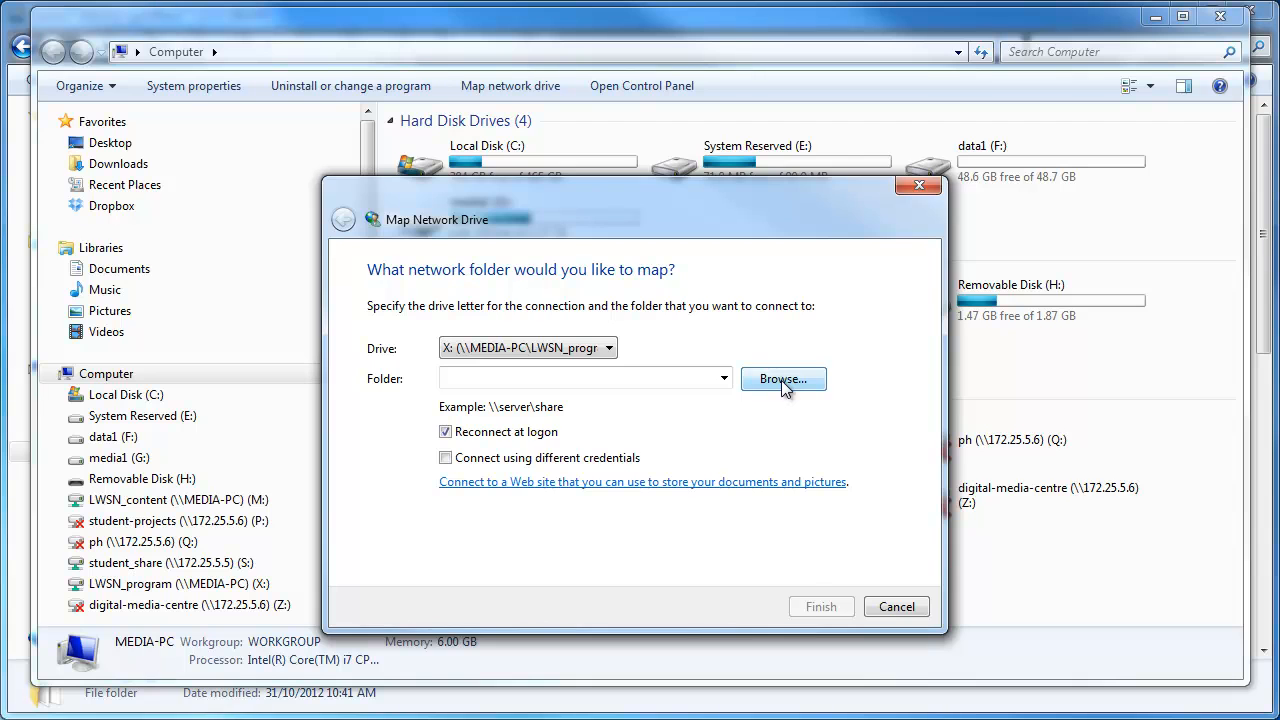
Browse Network > MEDIA-PC and set LWSN_program as the folder to map to X:
left_click(782, 380)
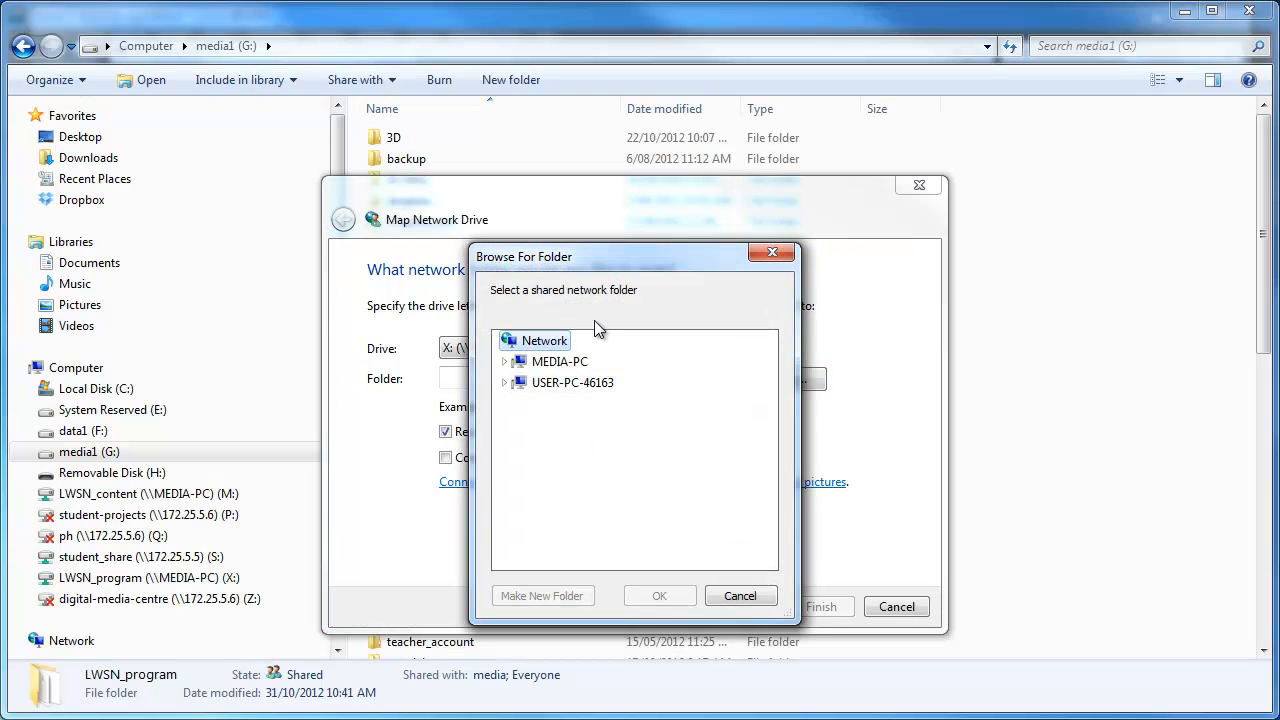
mouse_move(576, 360)
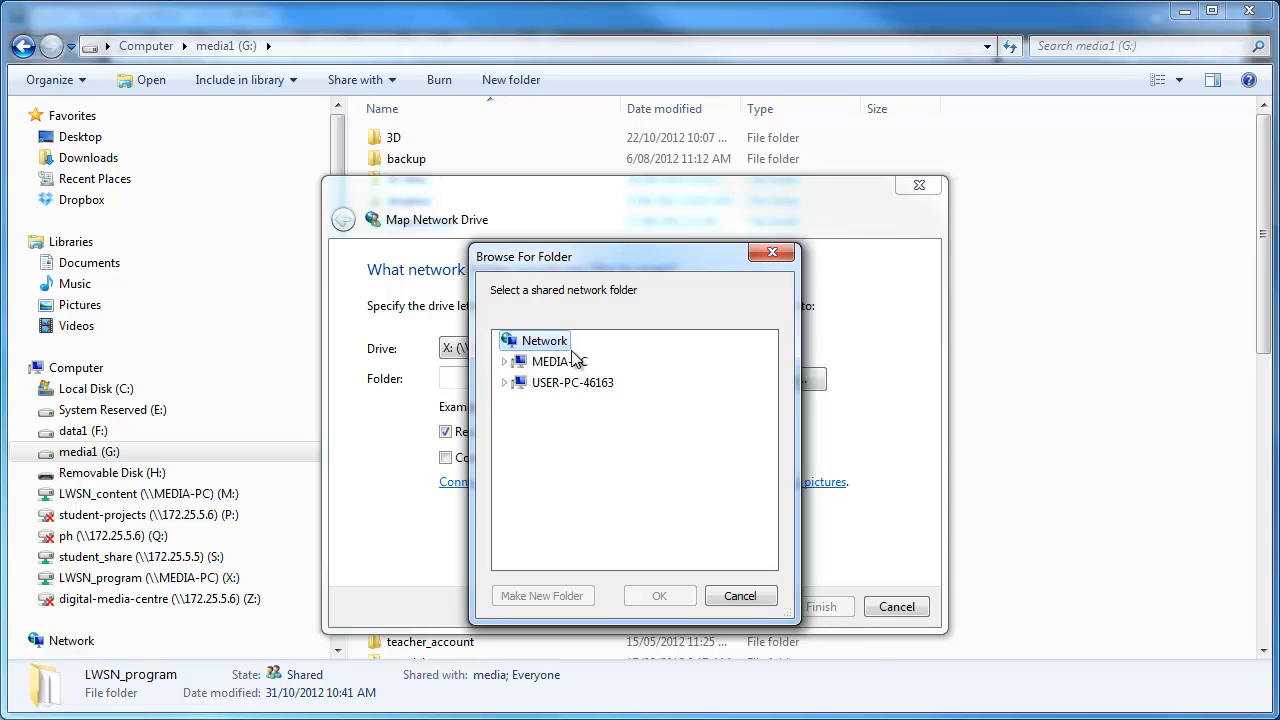
left_click(560, 360)
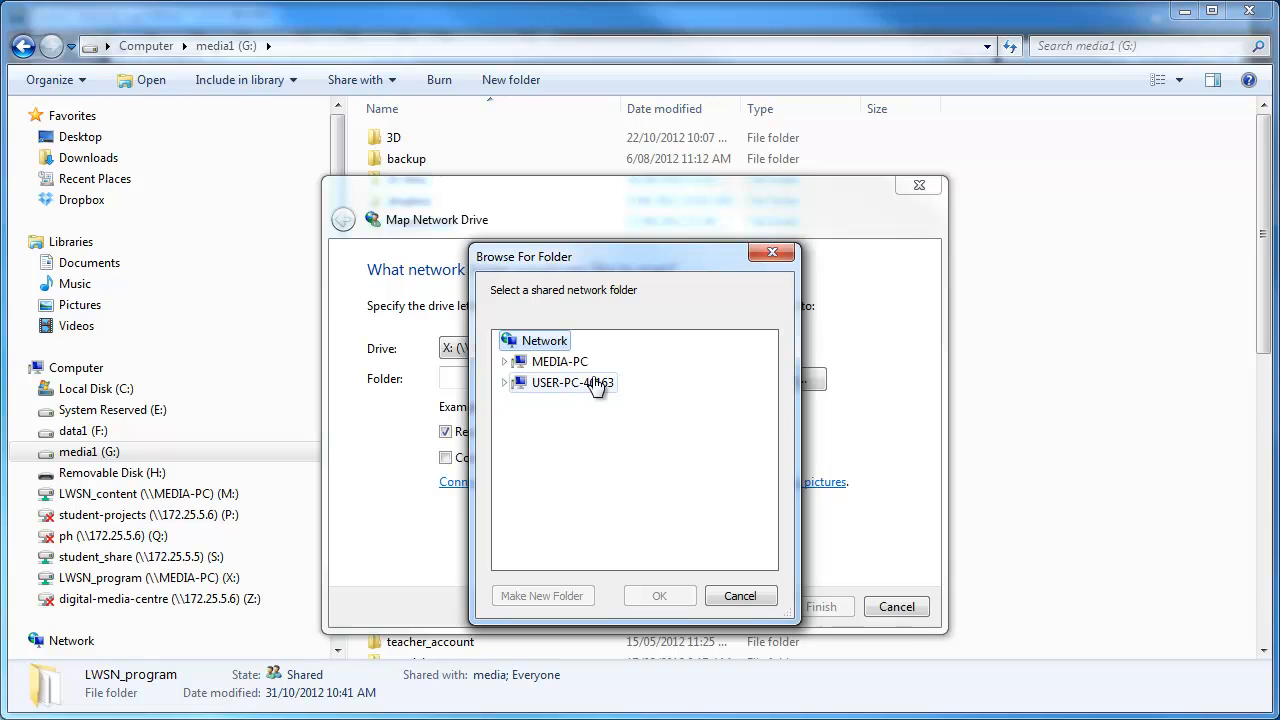
mouse_move(584, 398)
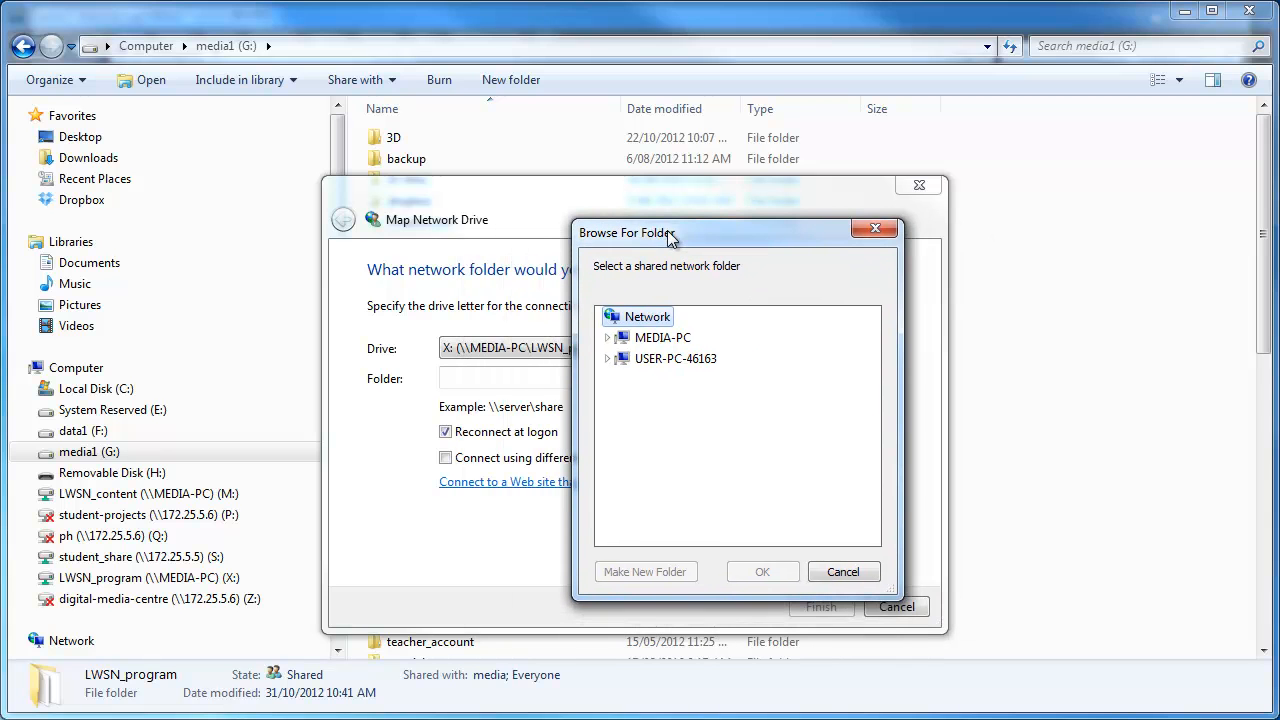
left_click(608, 336)
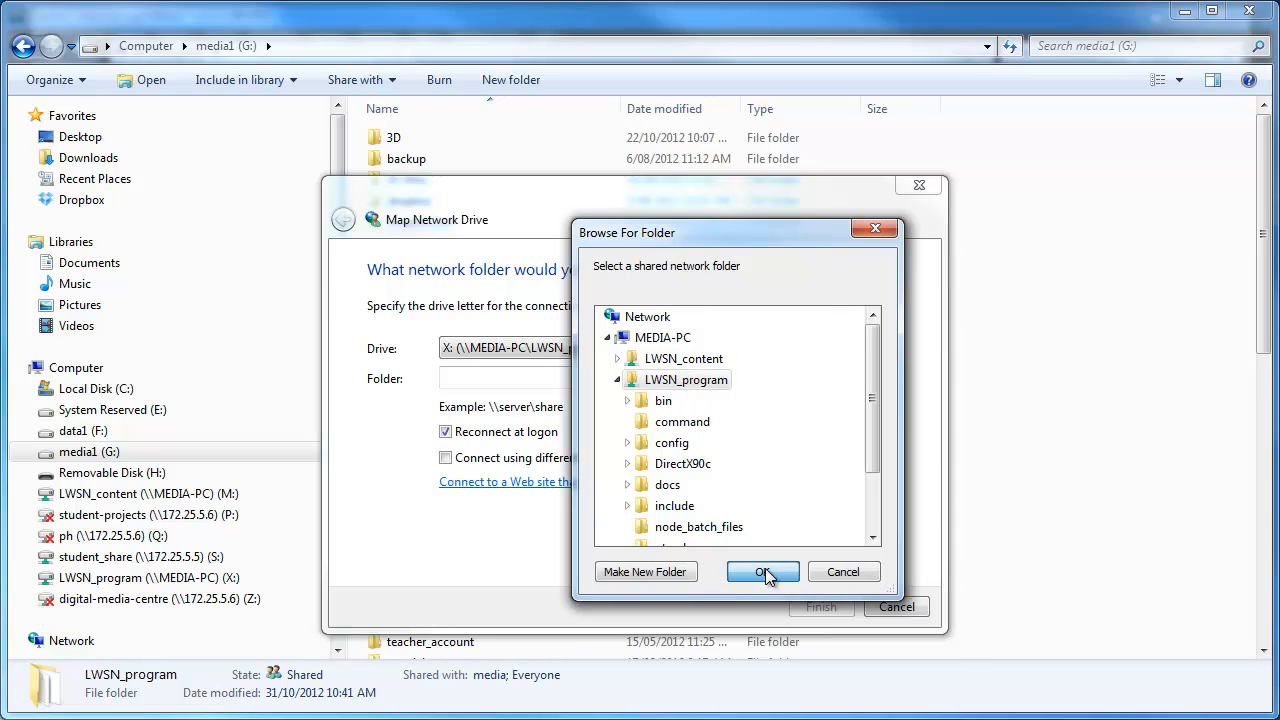
left_click(762, 572)
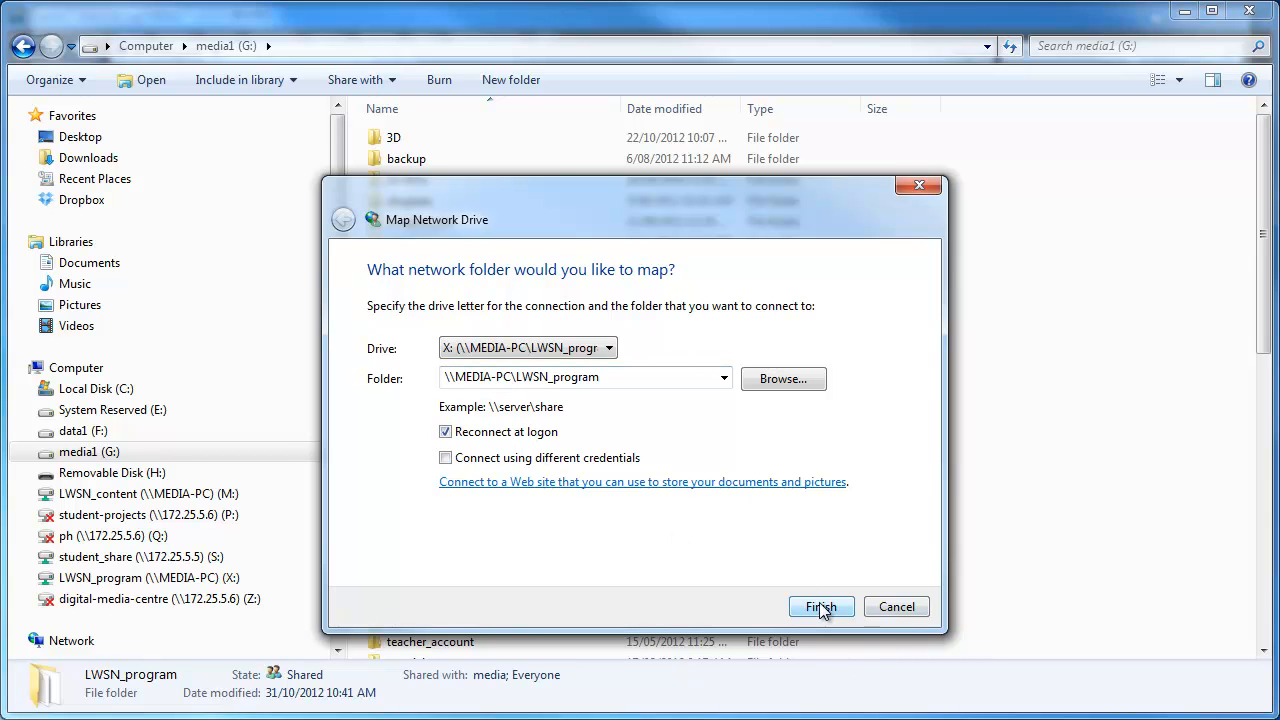
Confirm replacing the existing X: connection, then cancel the mapping back to the media1 listing
left_click(820, 606)
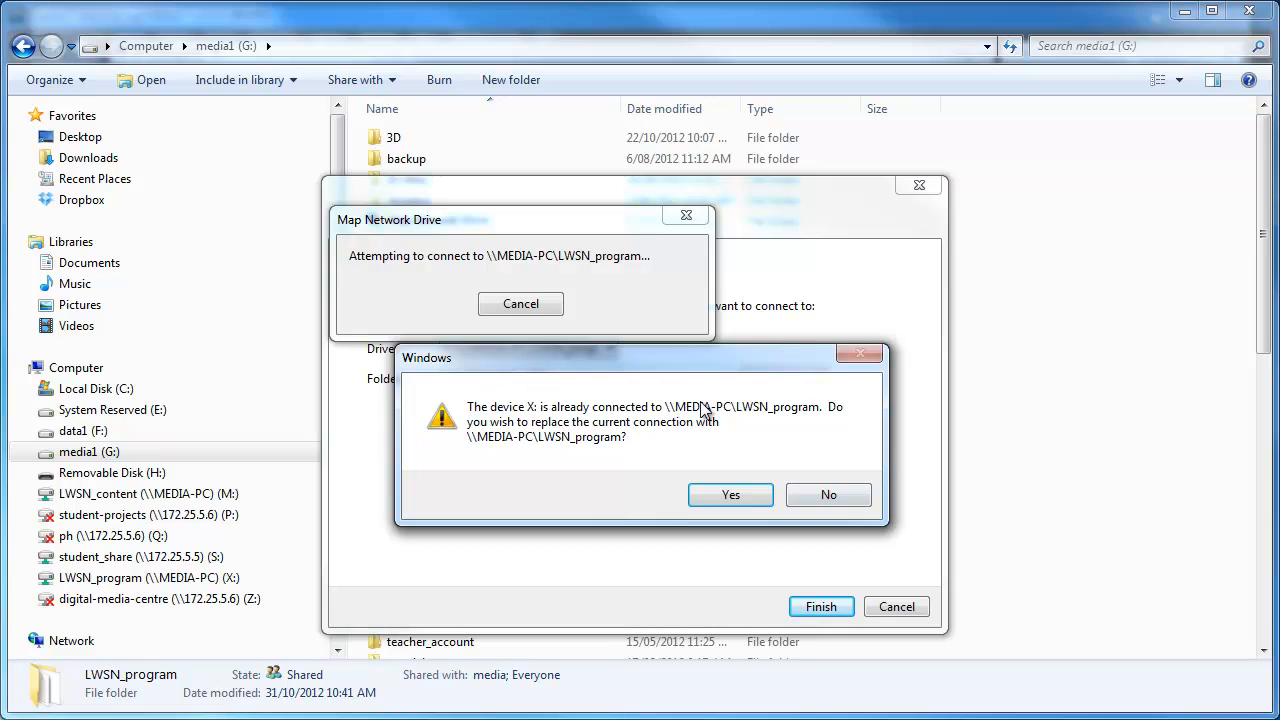
mouse_move(884, 424)
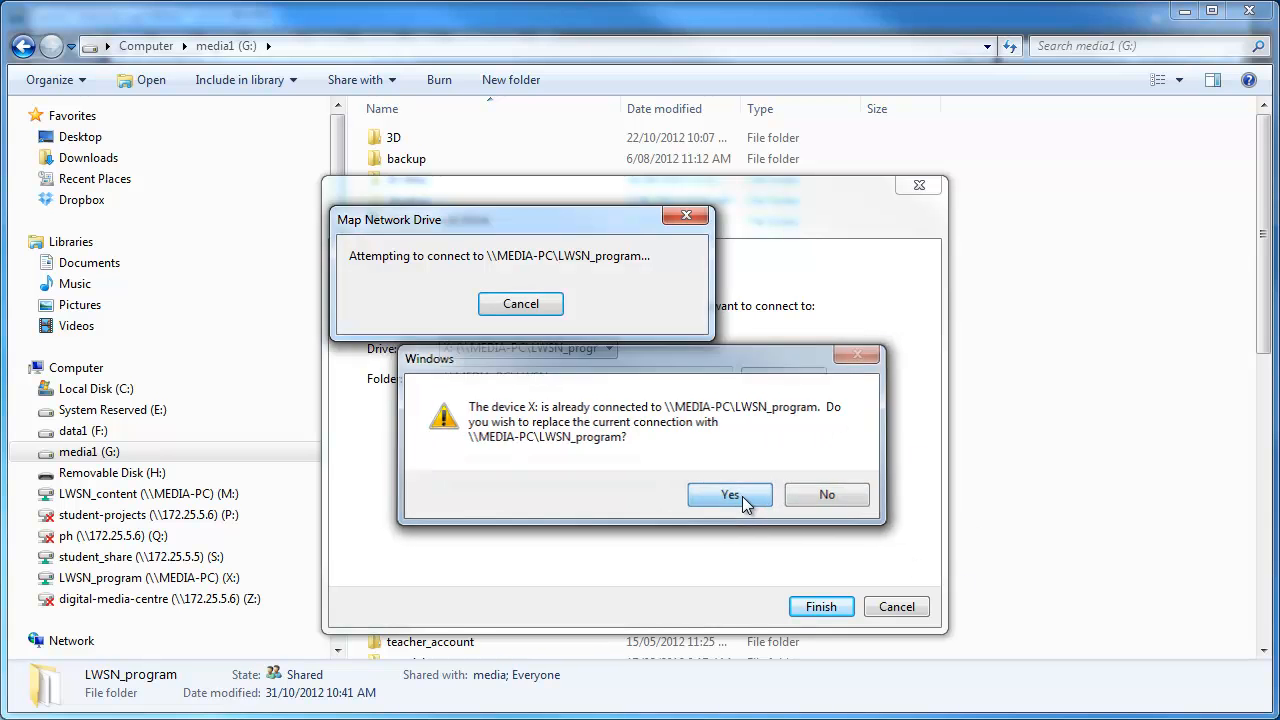
left_click(728, 494)
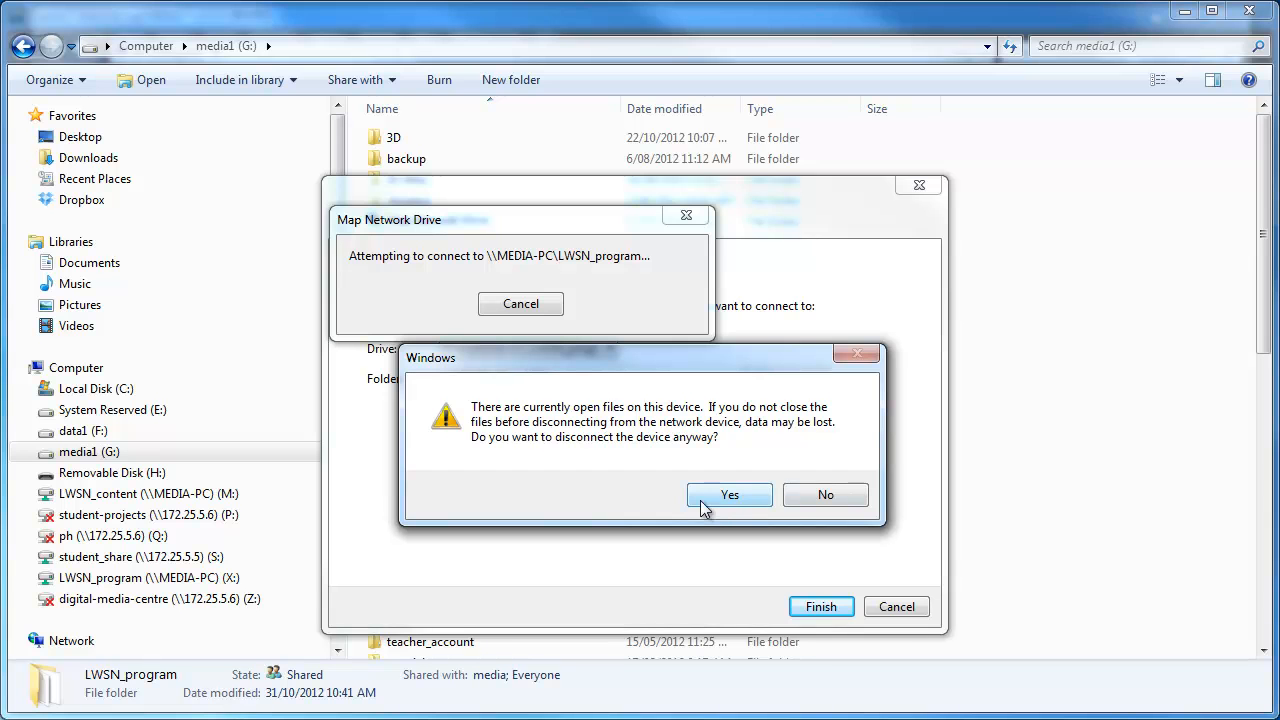
left_click(728, 496)
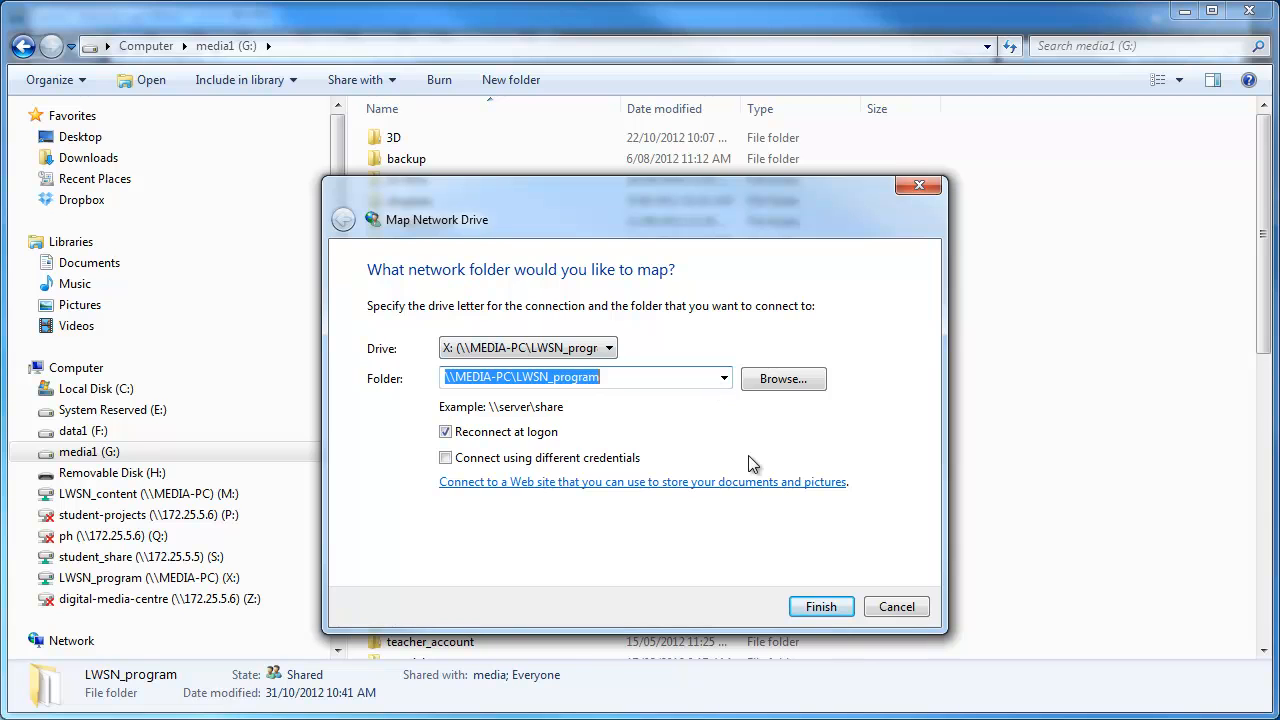
mouse_move(688, 248)
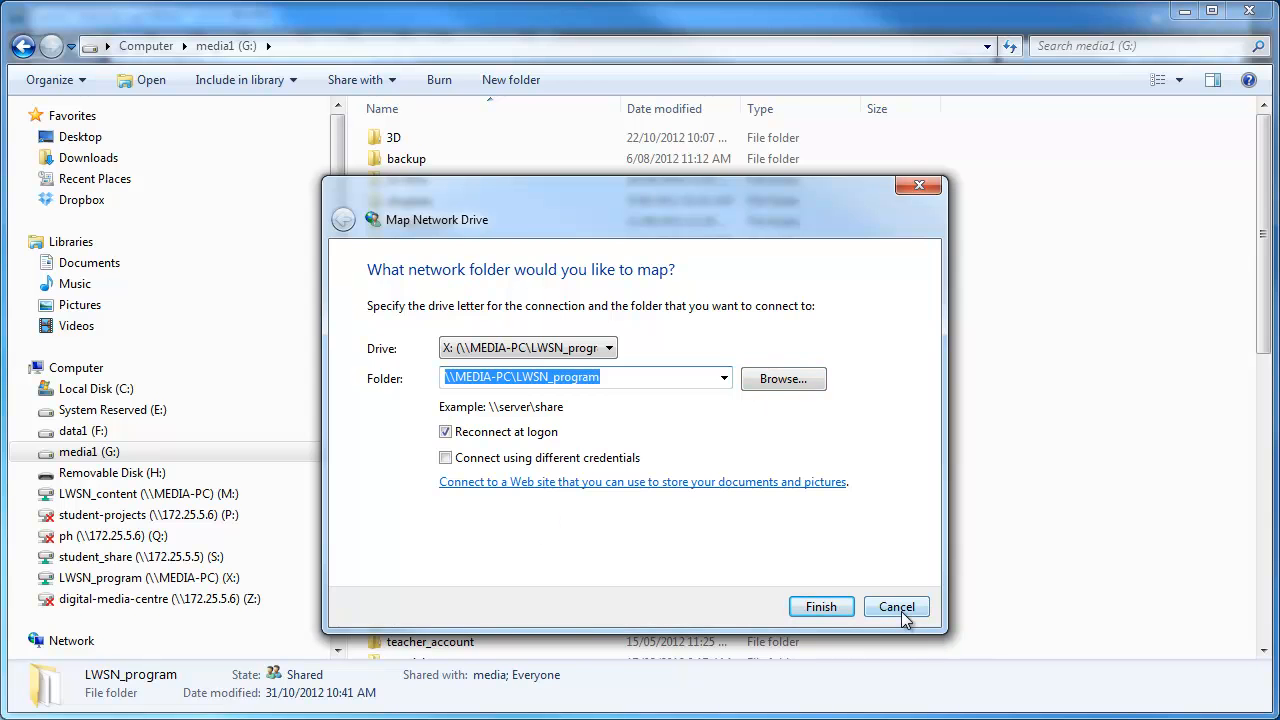
left_click(896, 608)
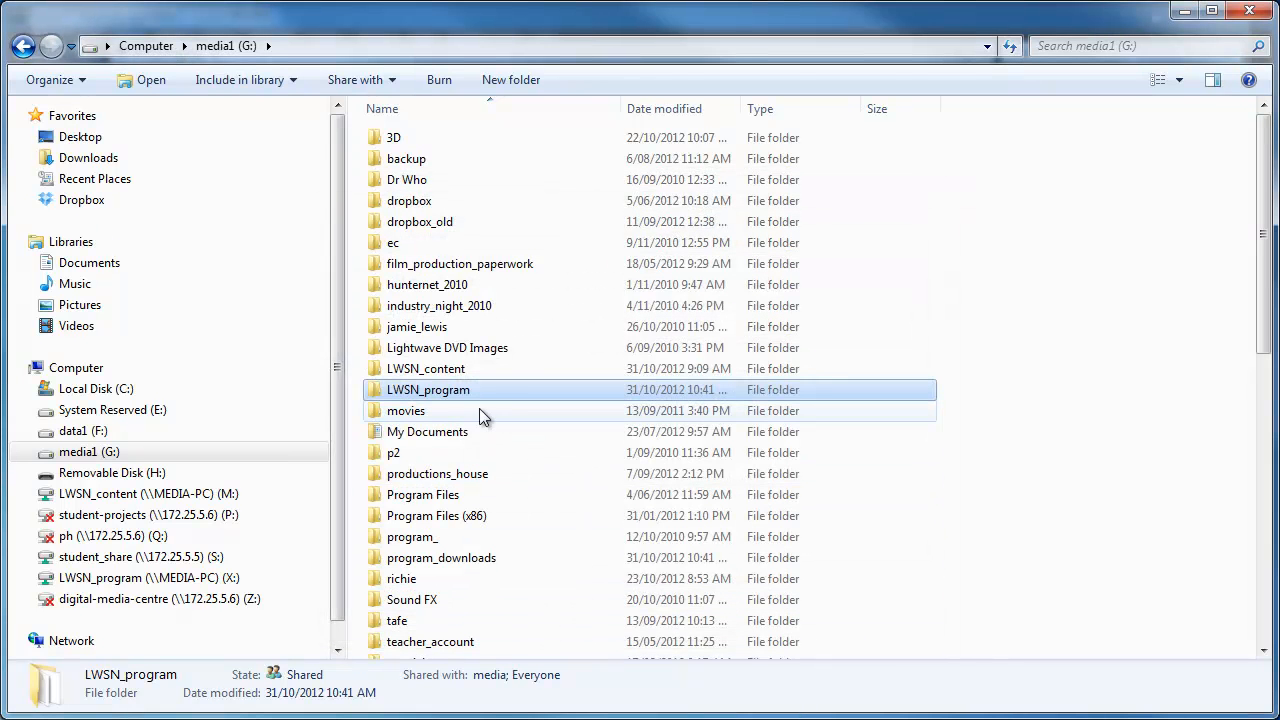
Check drive letter M: for LWSN_content in the mapping wizard, then cancel to Computer view
left_click(424, 368)
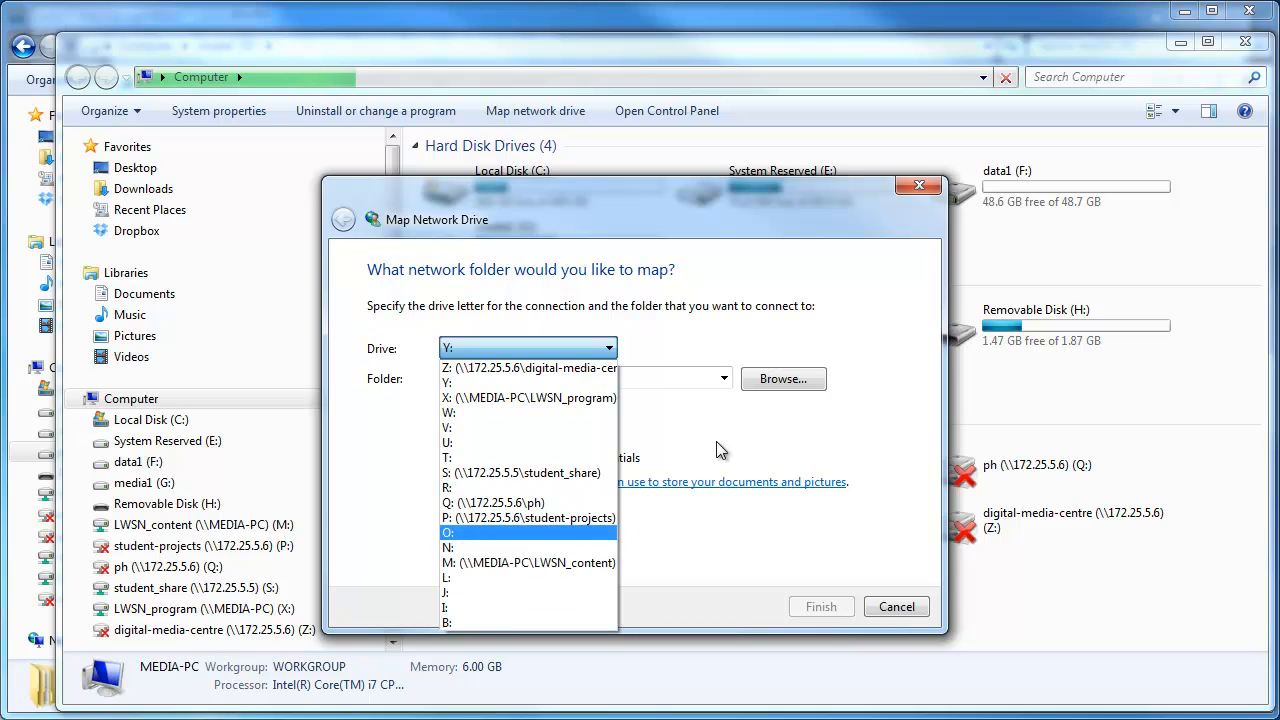
left_click(530, 562)
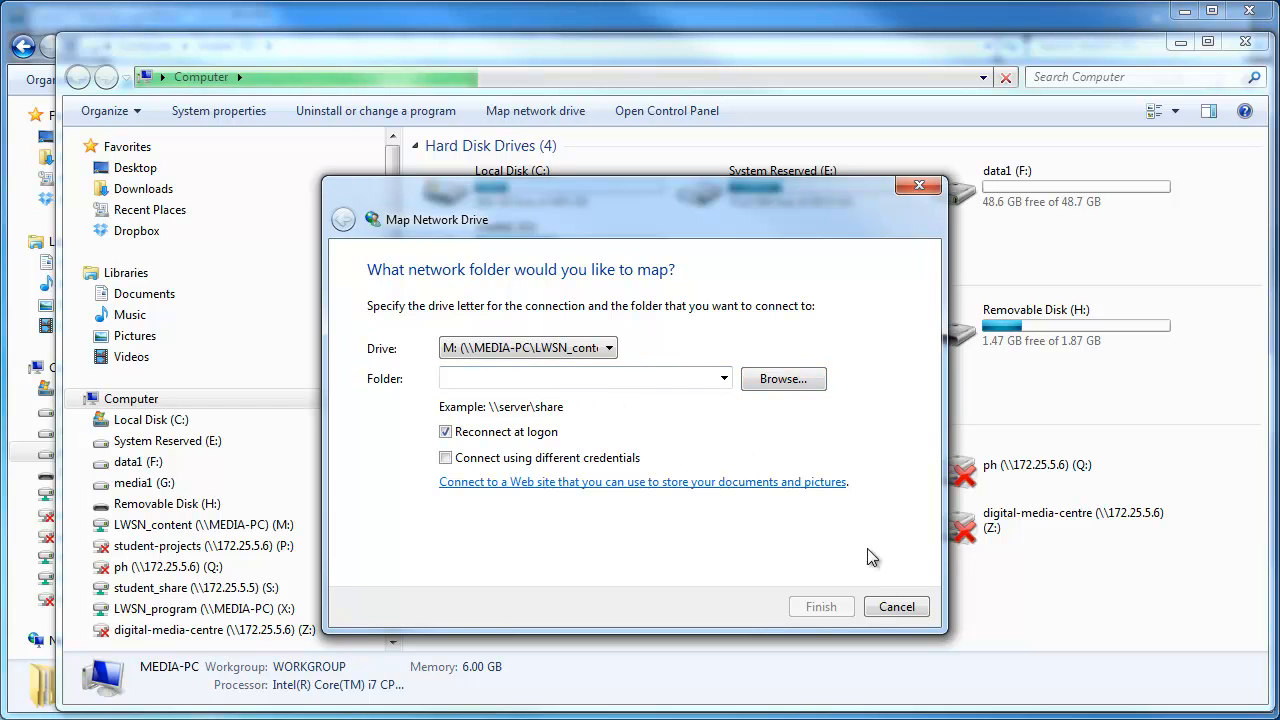
left_click(896, 606)
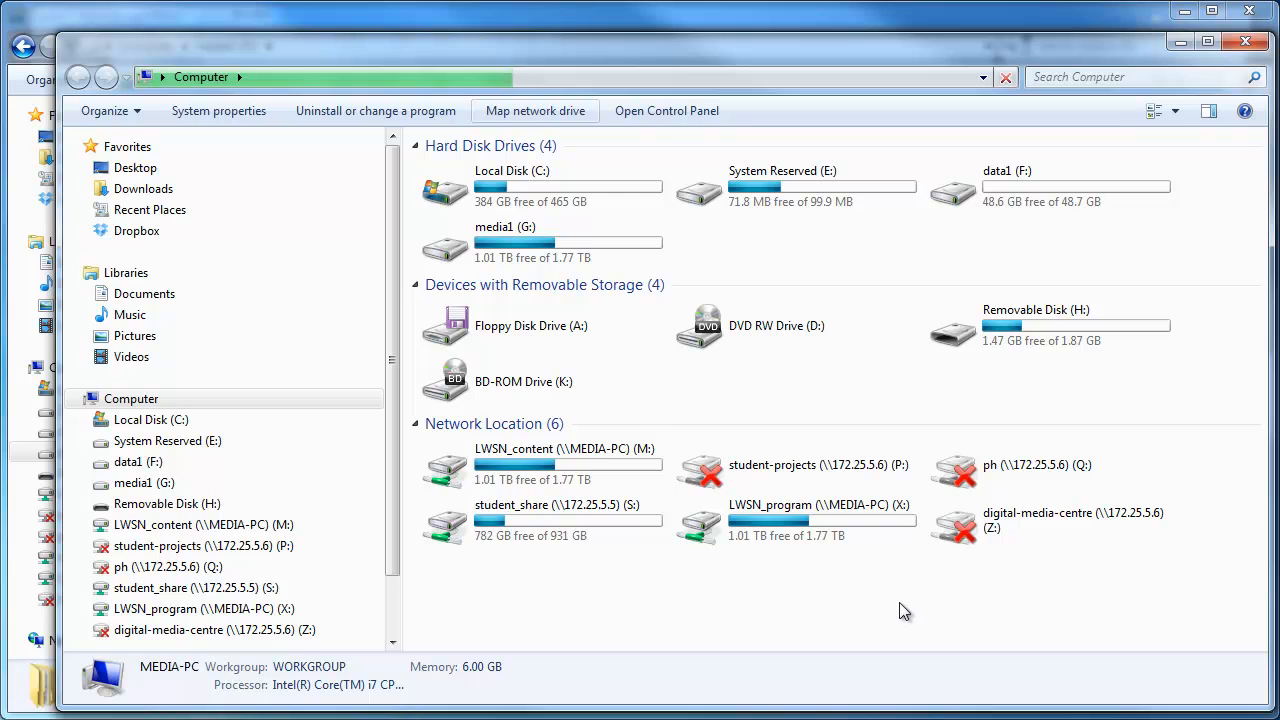
mouse_move(530, 464)
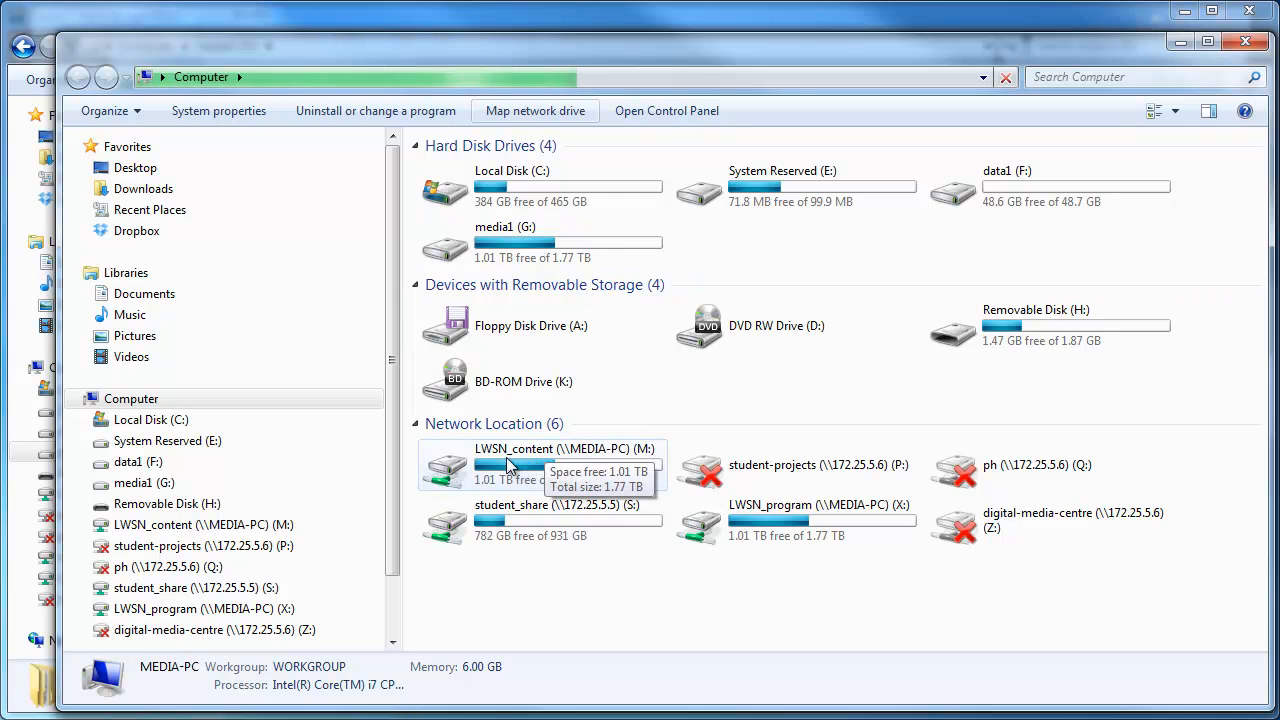
mouse_move(790, 524)
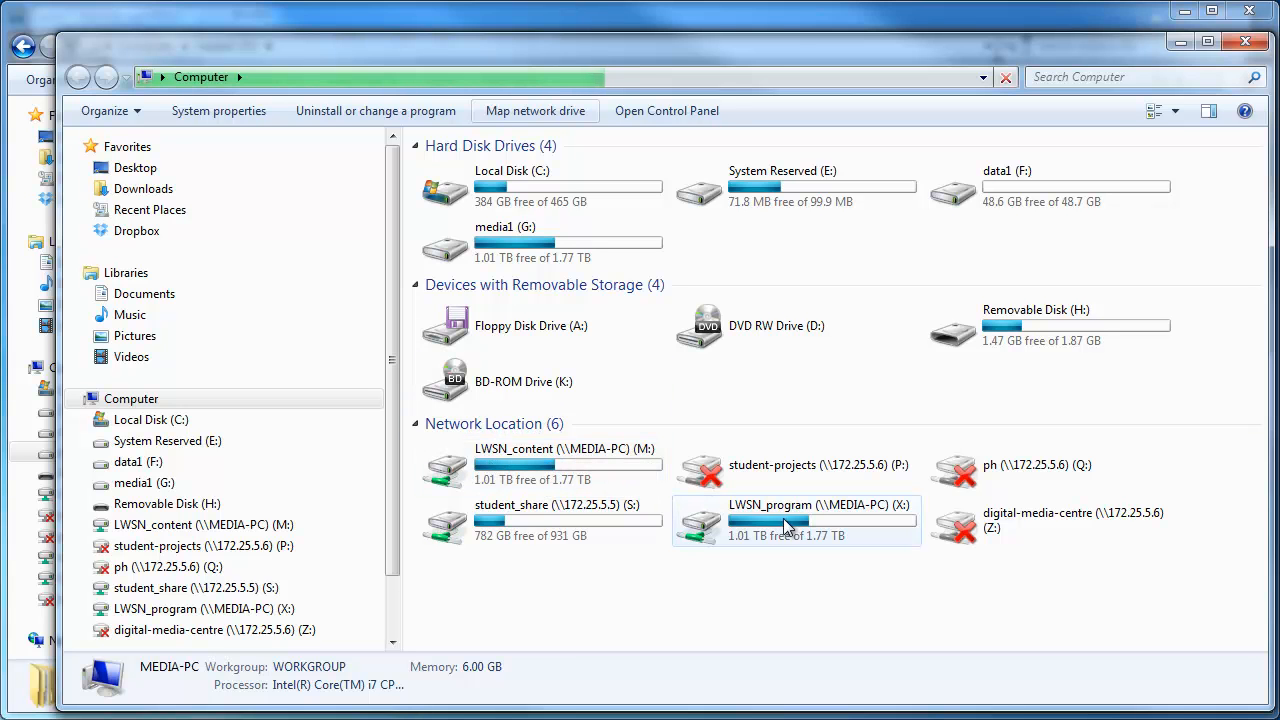
mouse_move(850, 528)
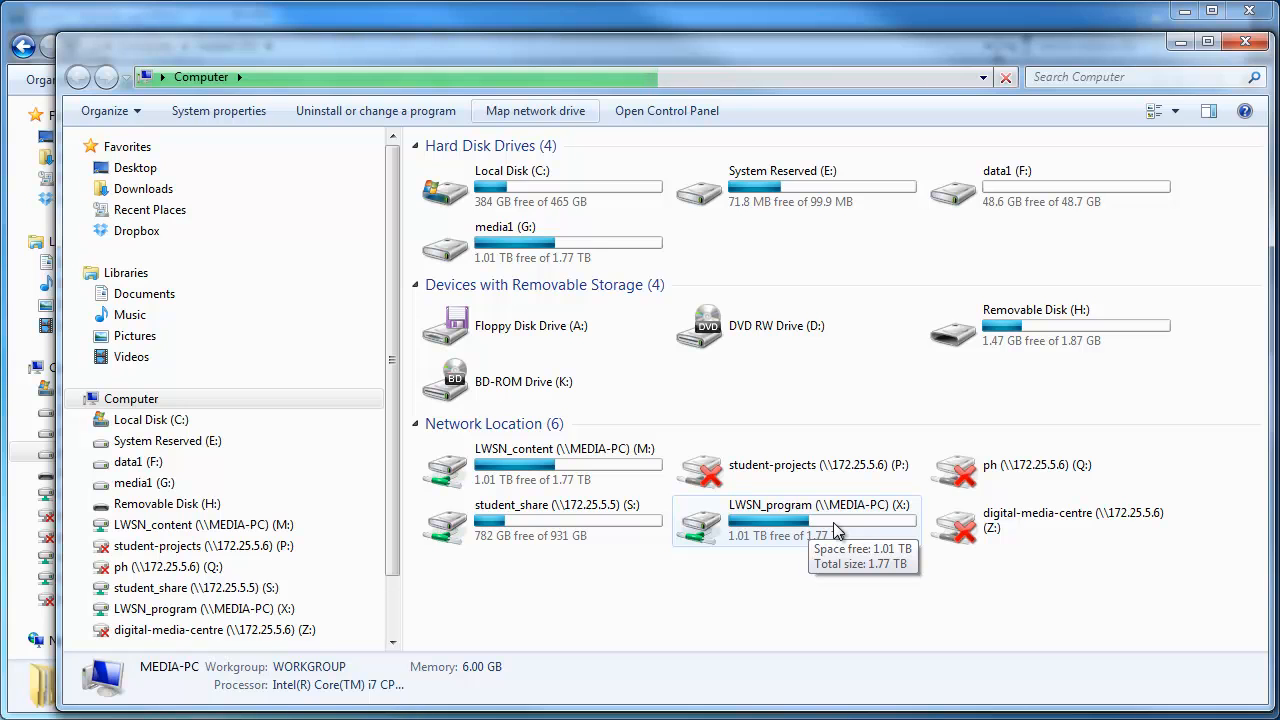
mouse_move(818, 540)
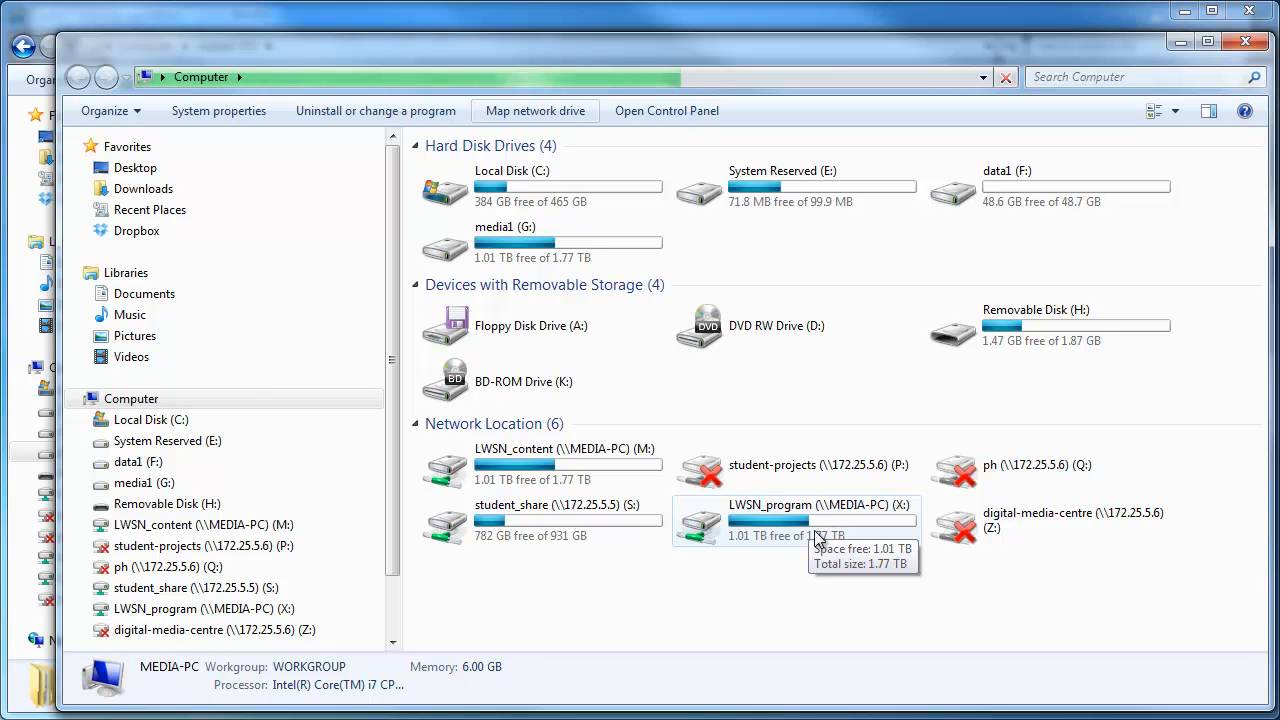